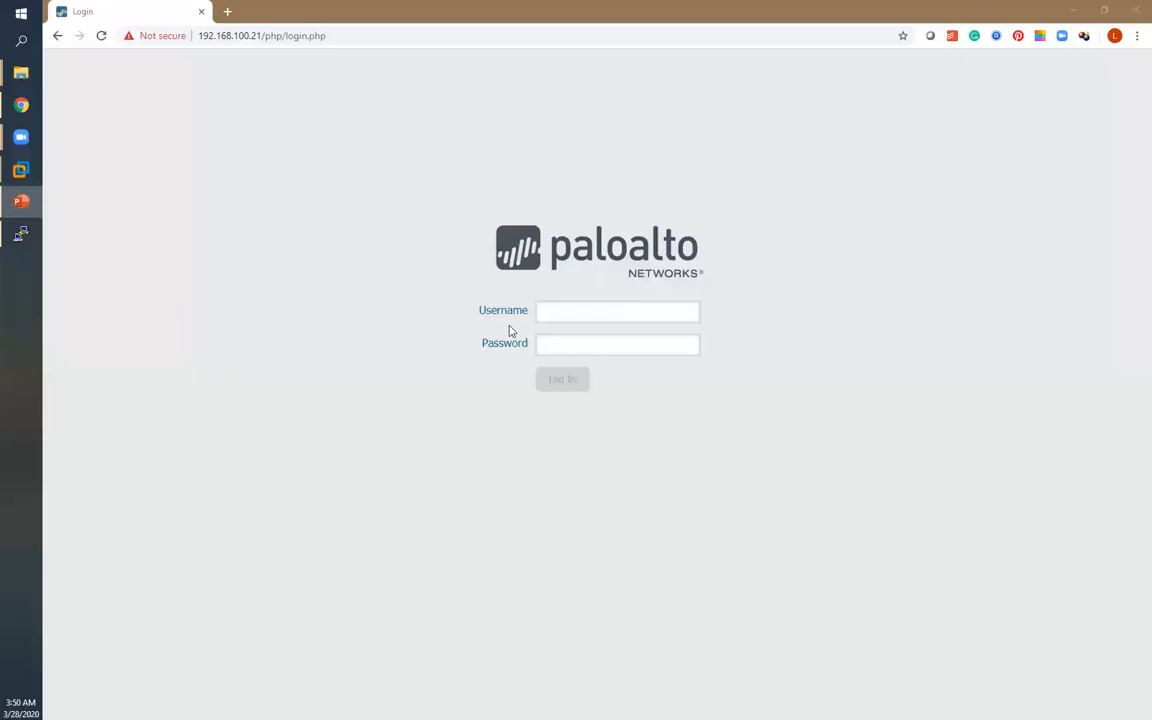
# Sign in to the firewall as admin with the administrator password
pyautogui.write('admin')
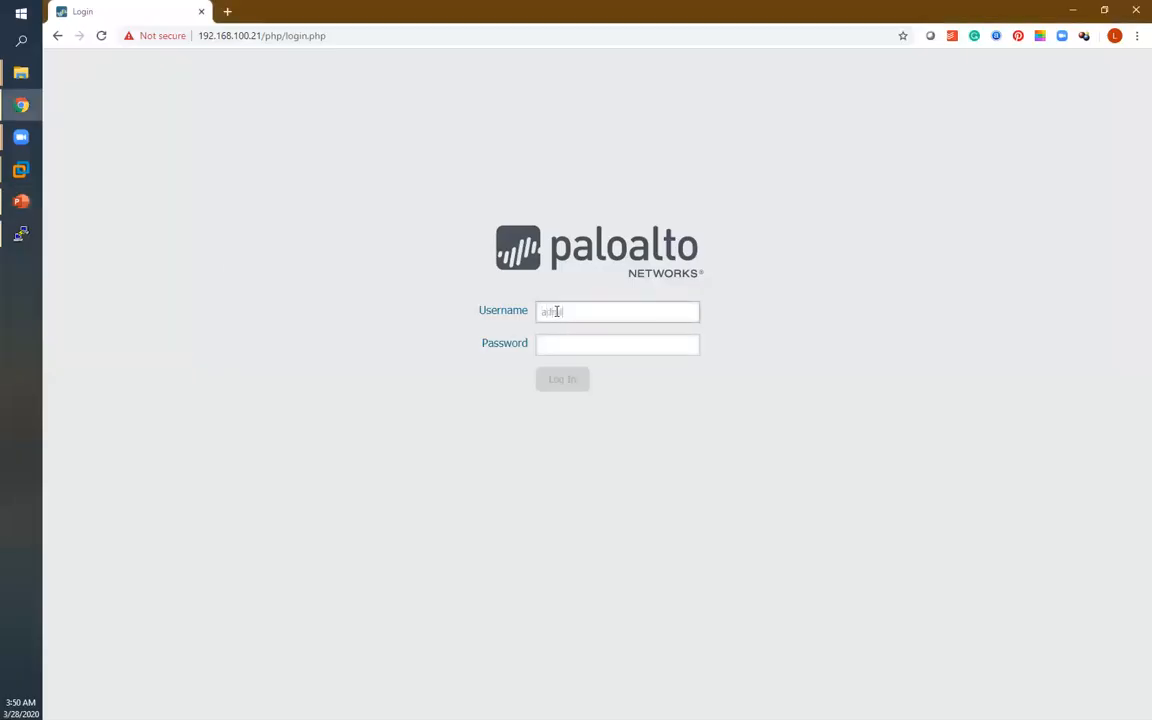
pyautogui.write('***')
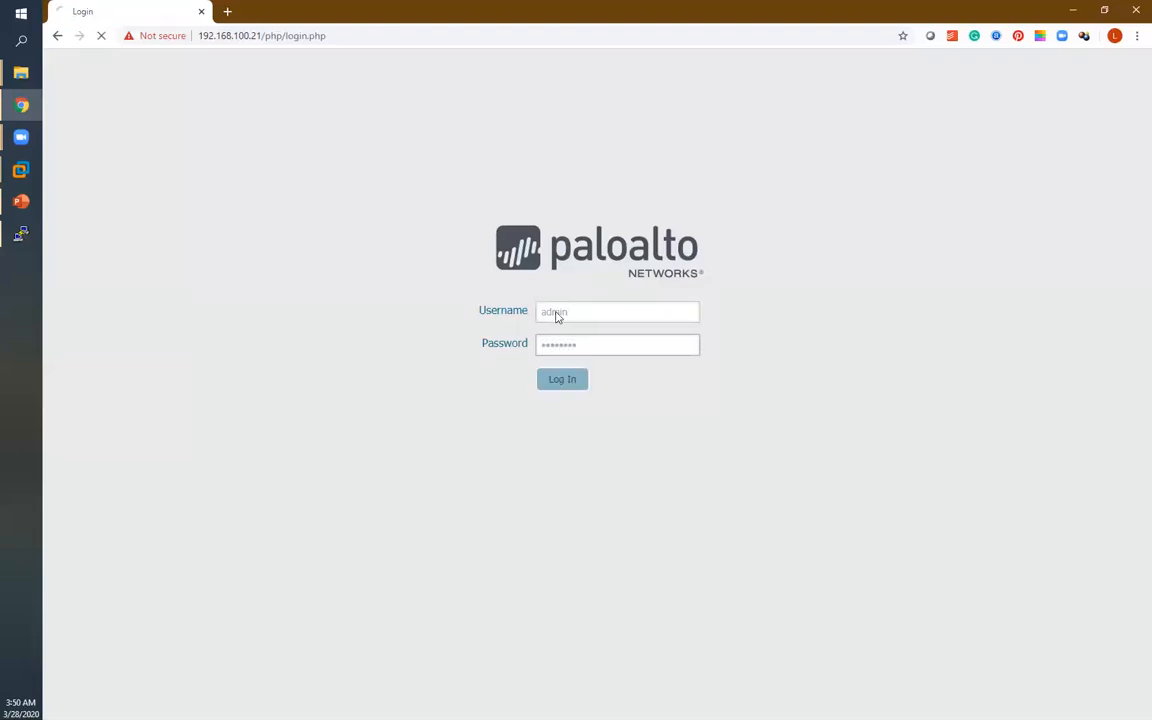
pyautogui.click(562, 379)
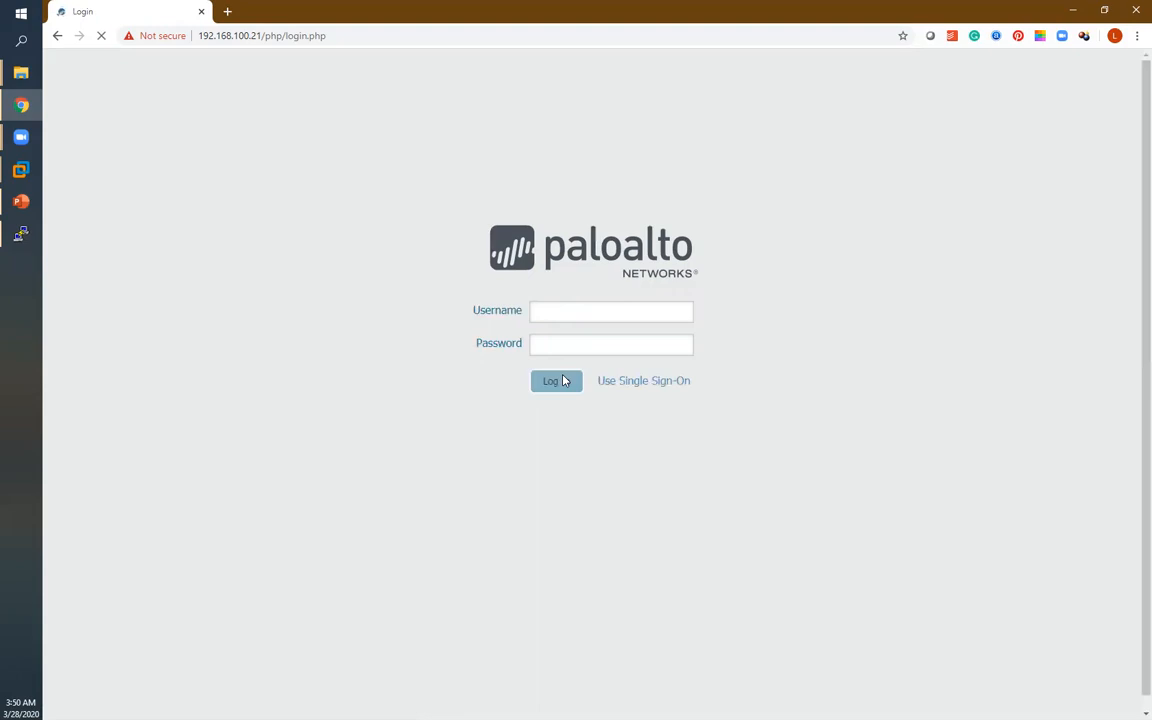
# Submit the login again and wait for the Dashboard to load
pyautogui.click(555, 381)
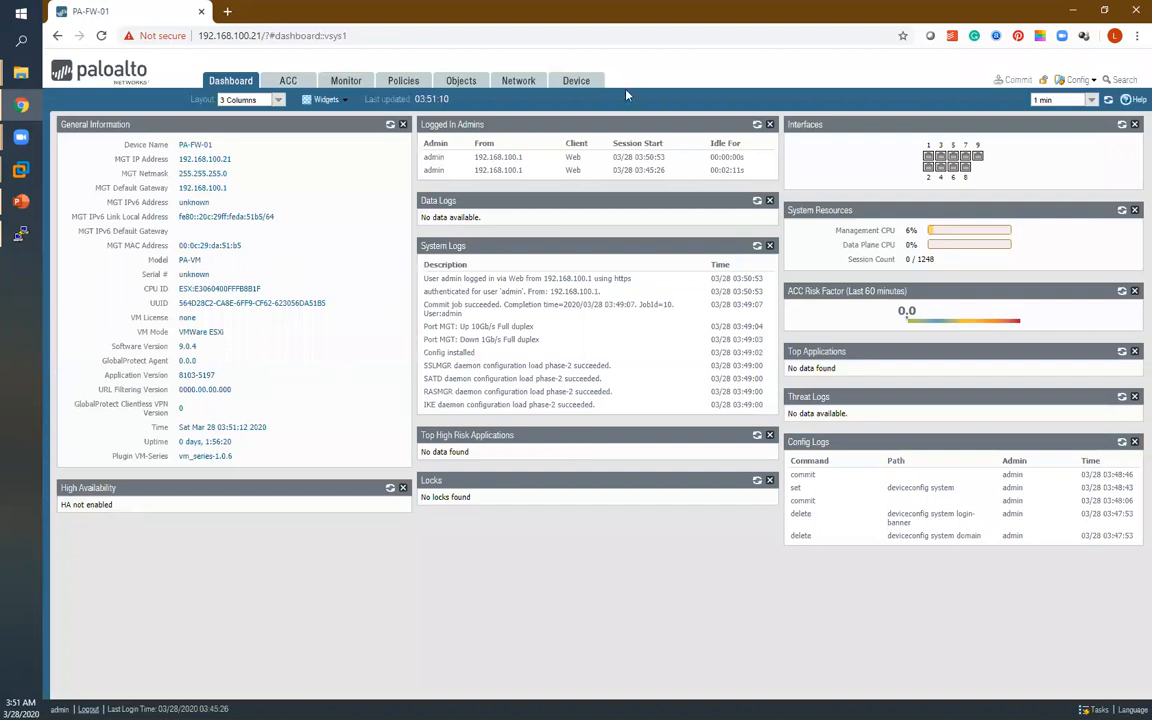
# Go to Device > Setup > Management and edit General Settings
pyautogui.click(578, 80)
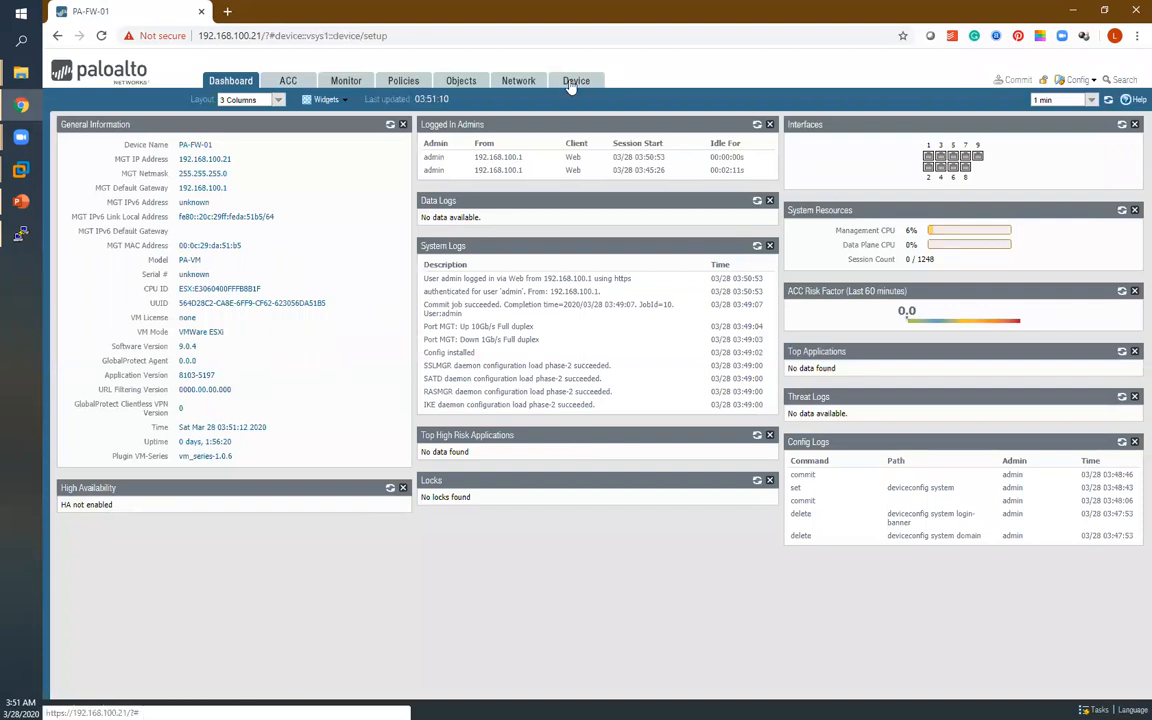
pyautogui.click(575, 80)
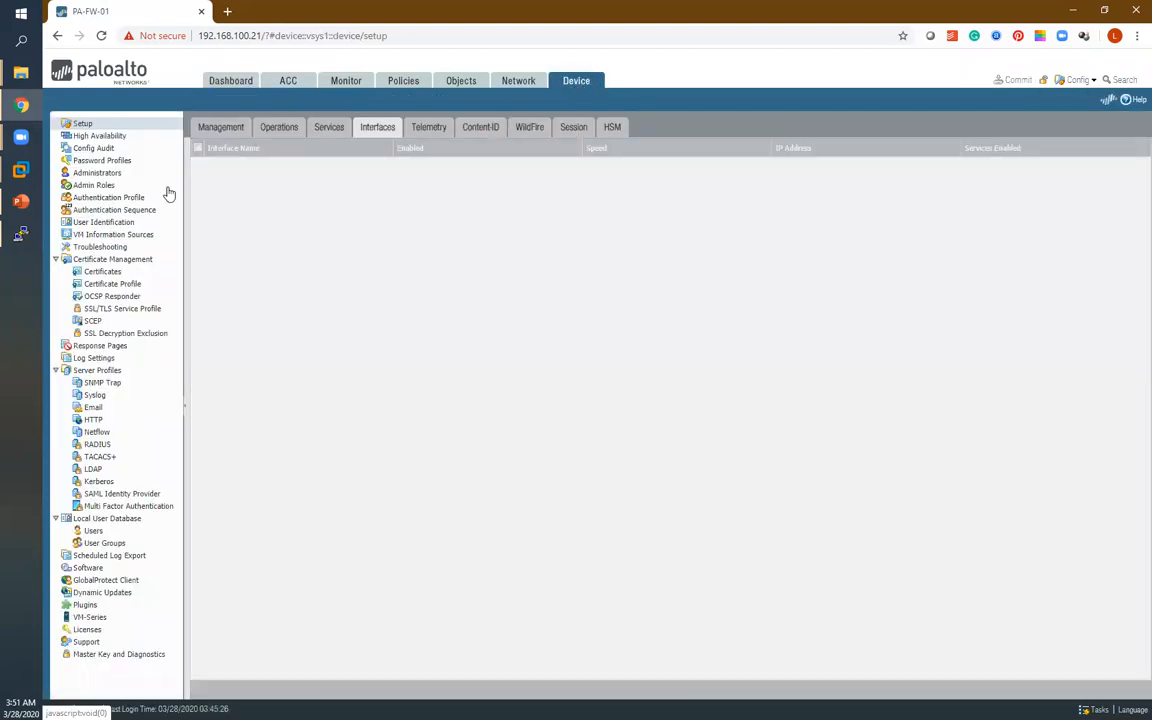
pyautogui.click(378, 126)
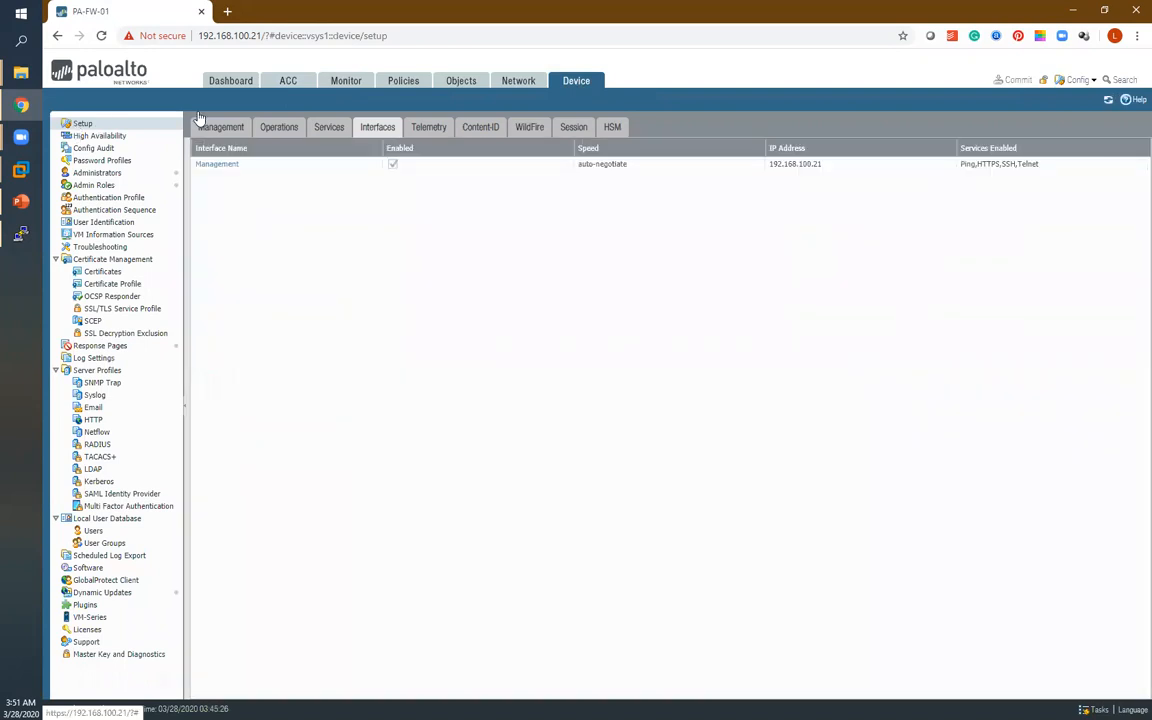
pyautogui.click(221, 127)
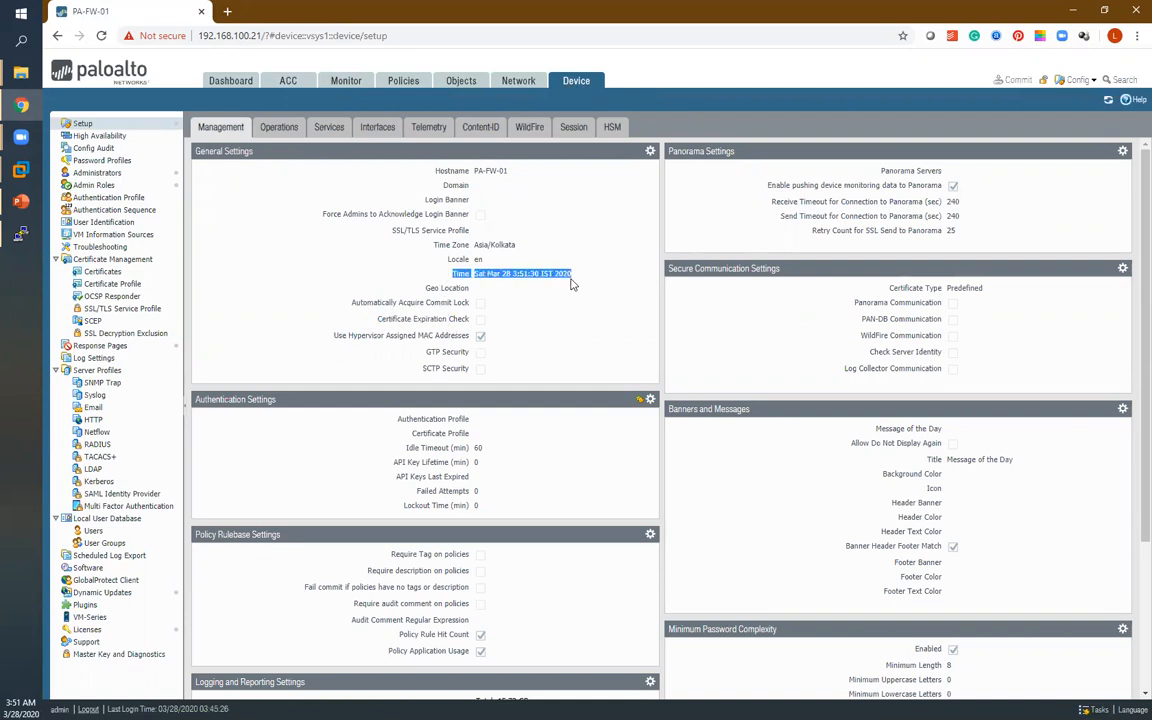
pyautogui.click(649, 150)
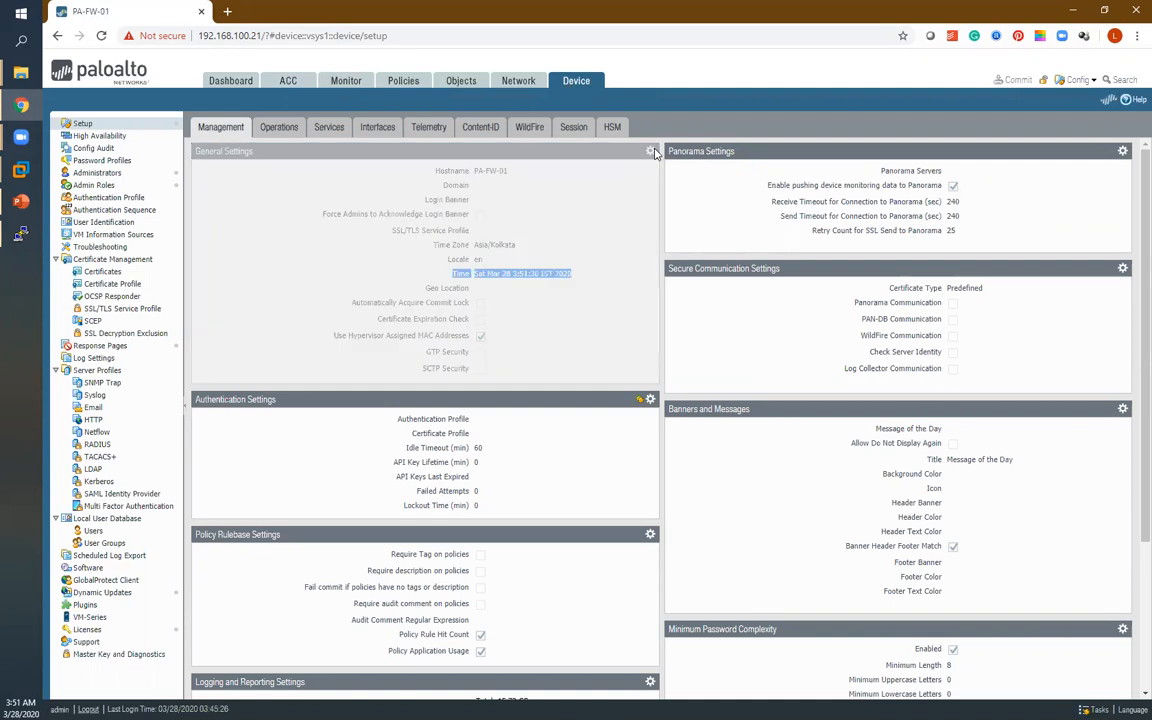
# Enter domain firewall.net and login banner 'Paloalto Firewall Online Training.....'
pyautogui.click(650, 151)
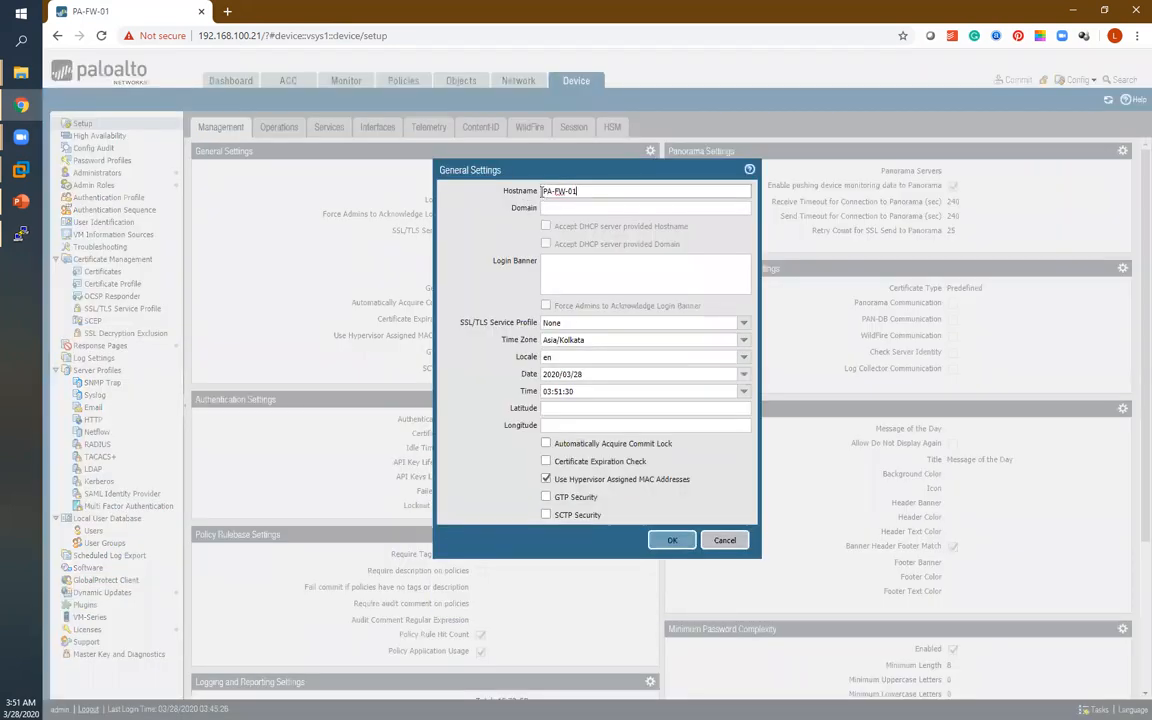
pyautogui.click(645, 207)
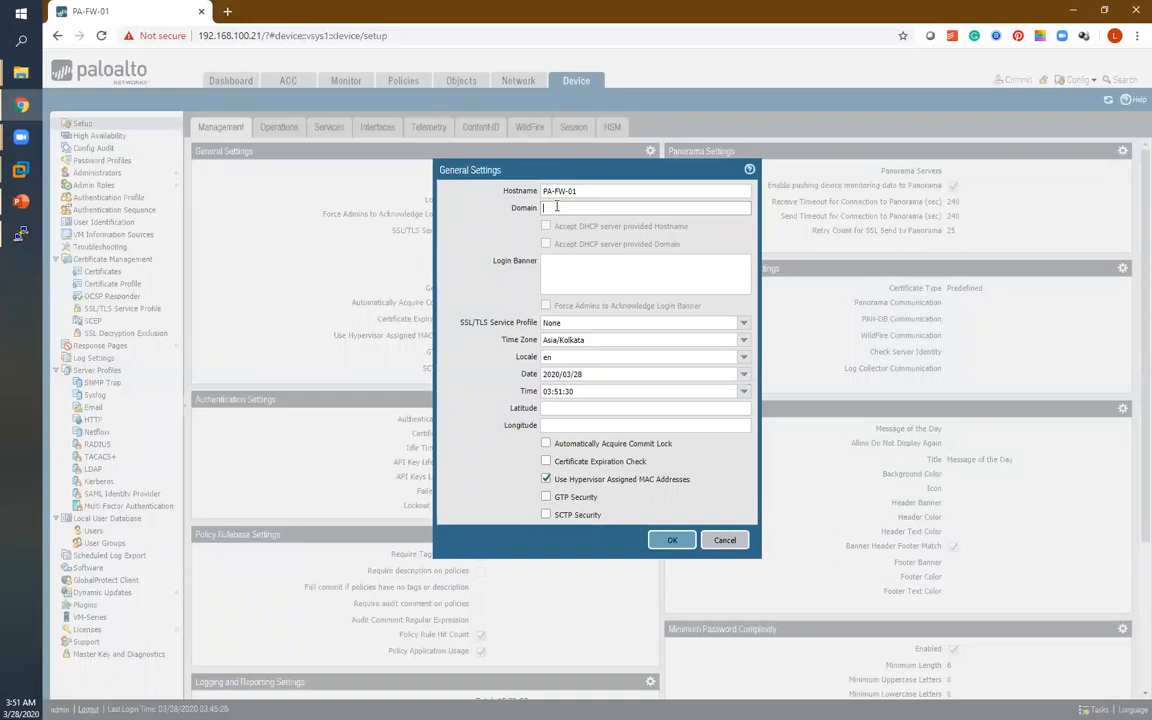
pyautogui.write('firewall.net')
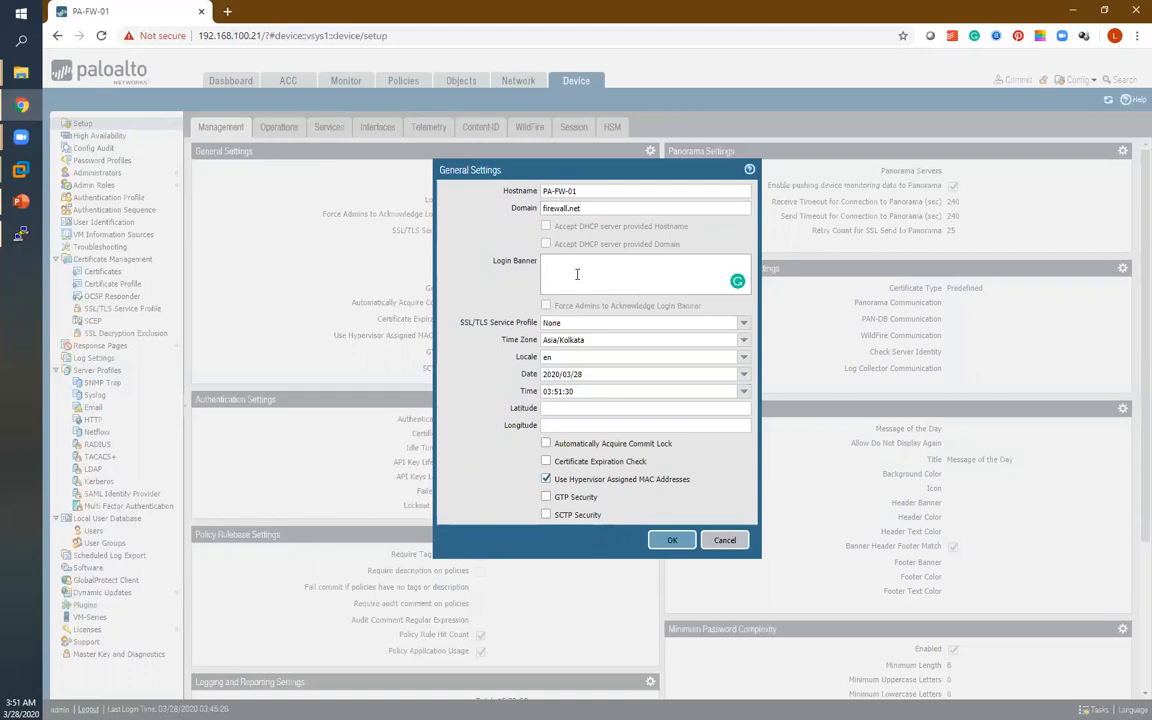
pyautogui.write('Paloalto Firewal')
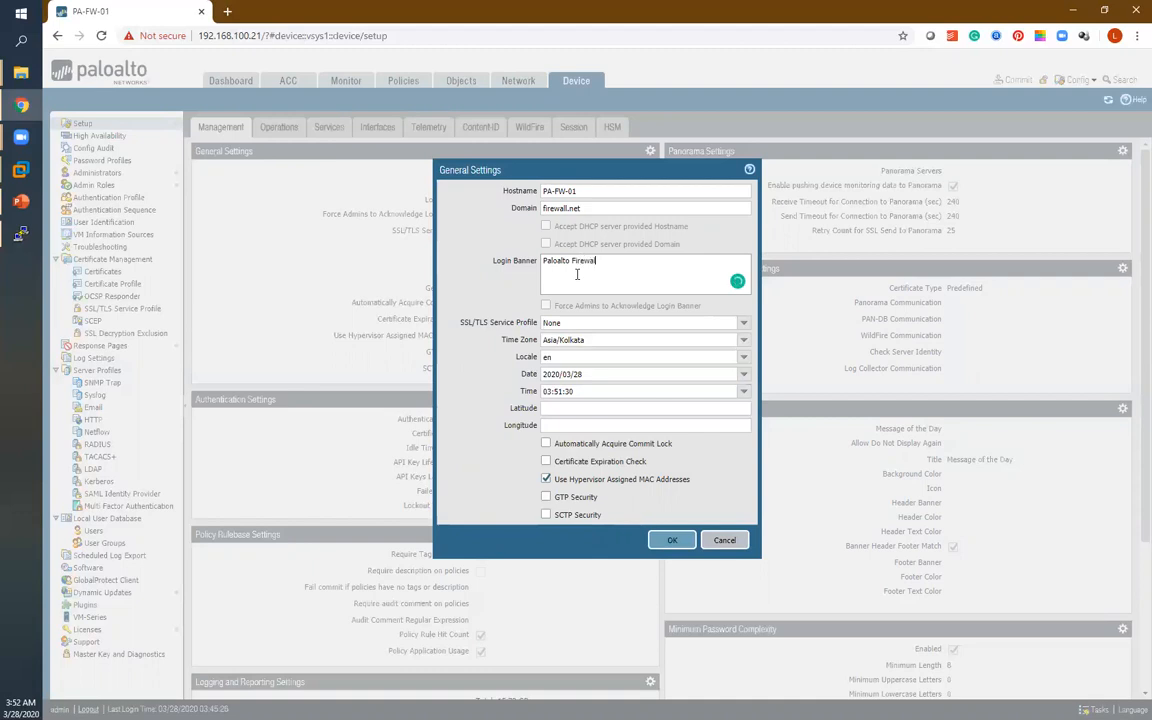
pyautogui.write('Online Trauining')
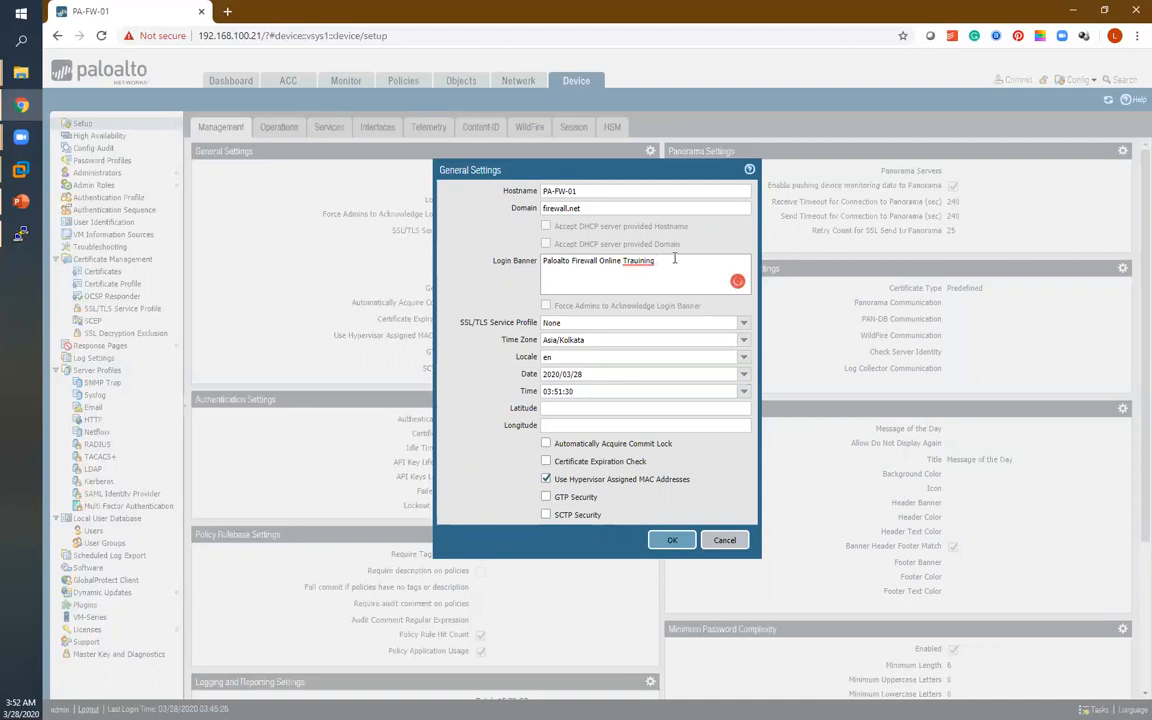
pyautogui.press('Backspace')
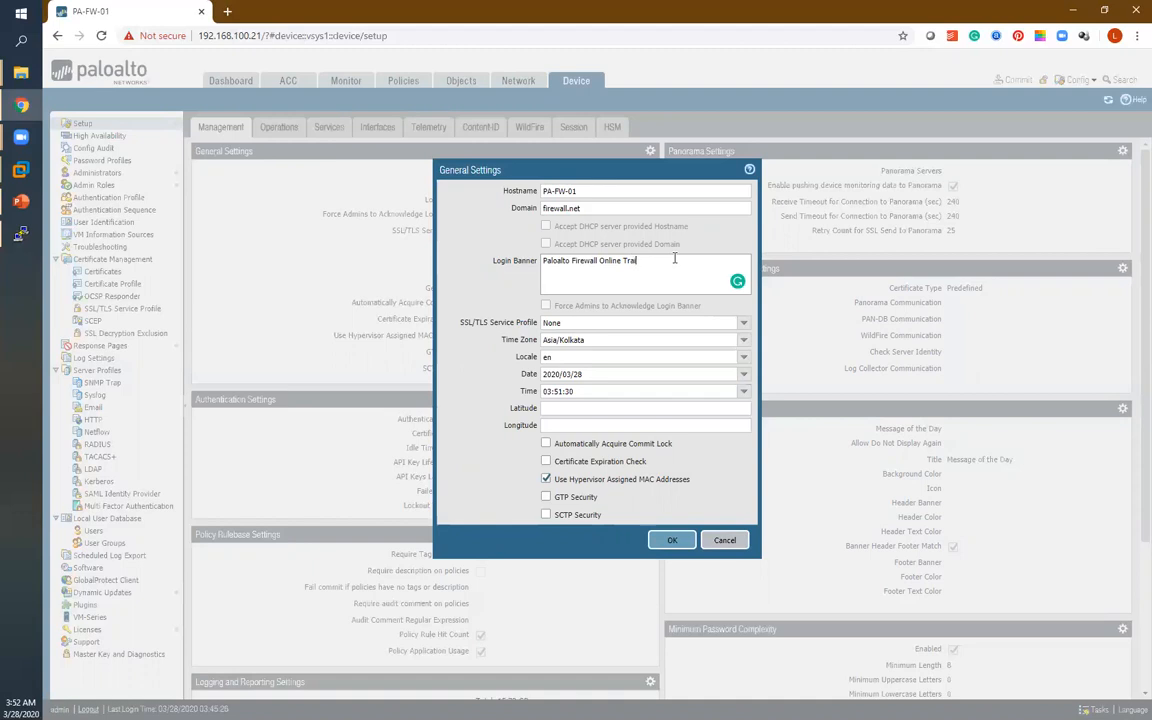
pyautogui.write('ining')
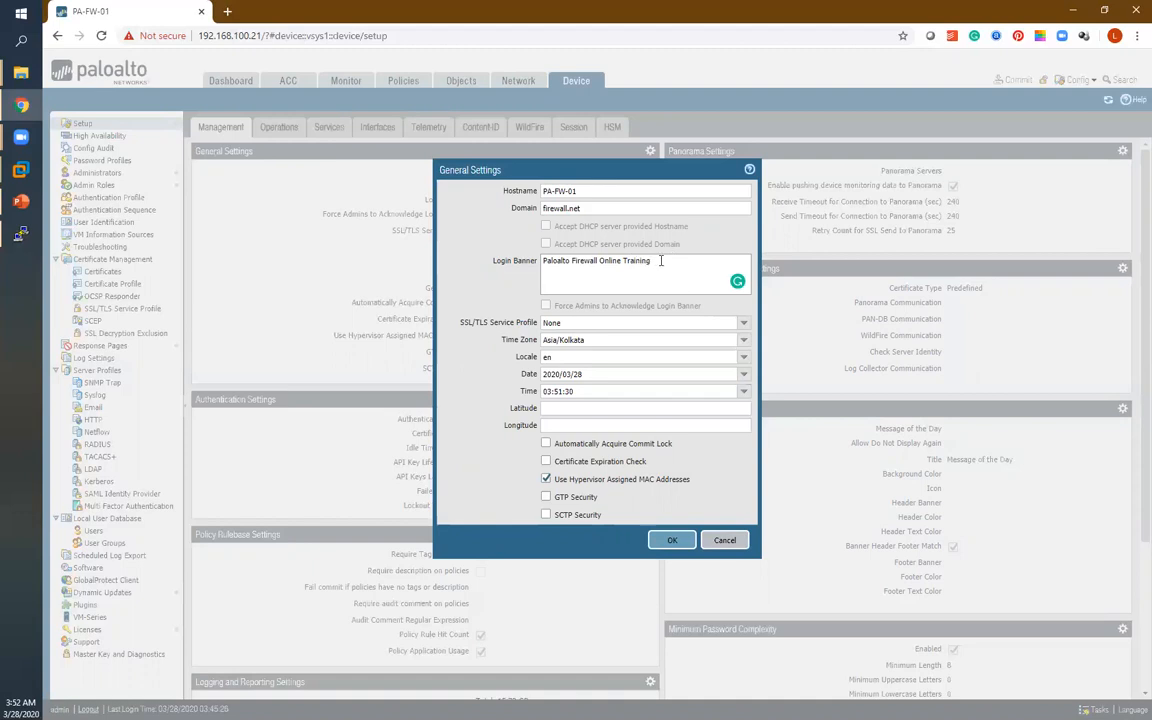
pyautogui.write('.....')
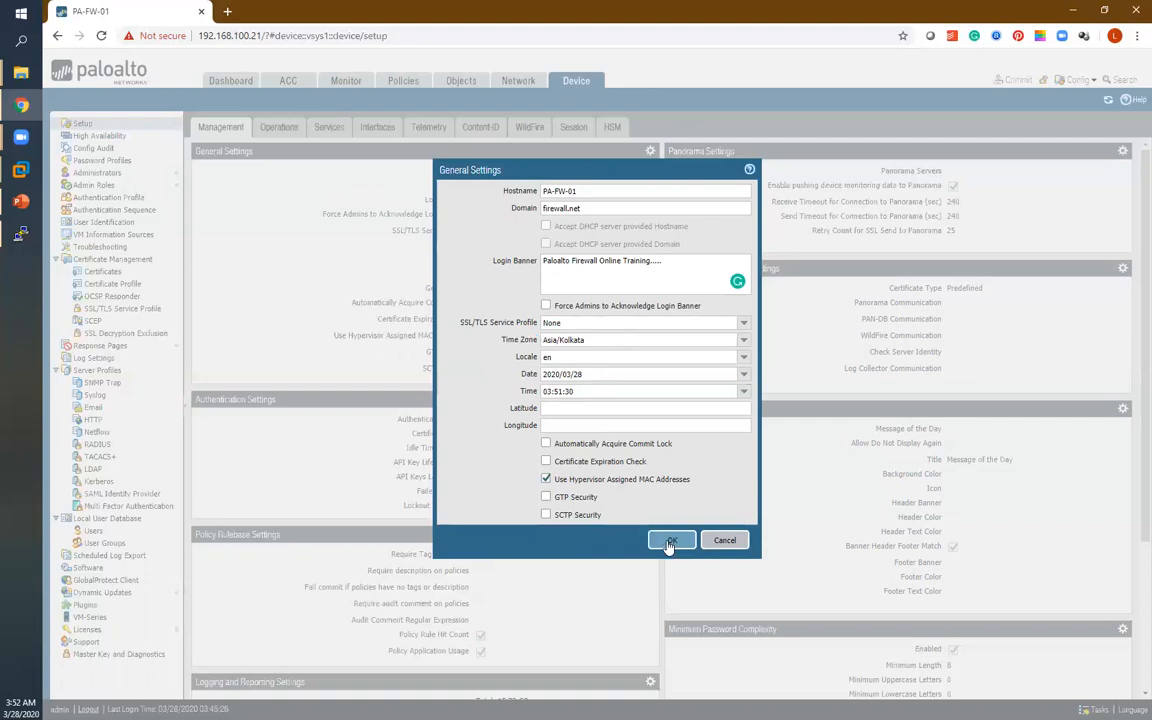
# Confirm the General Settings dialog with OK to save domain and banner
pyautogui.click(671, 540)
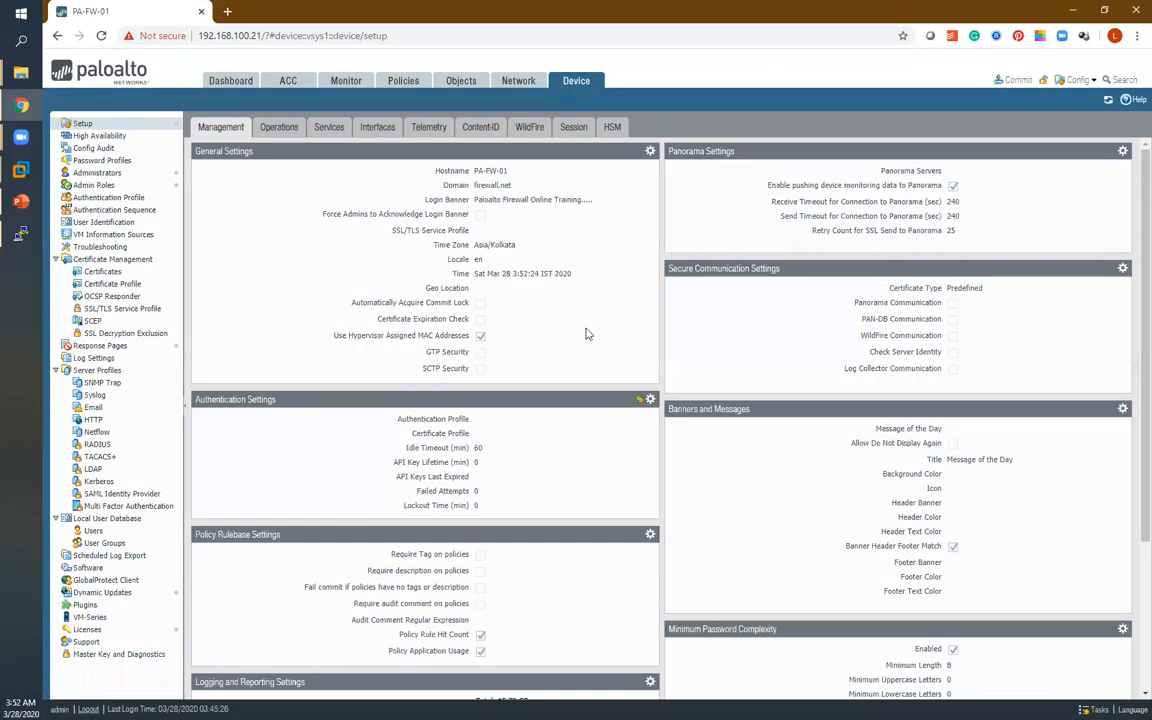
pyautogui.moveTo(544, 348)
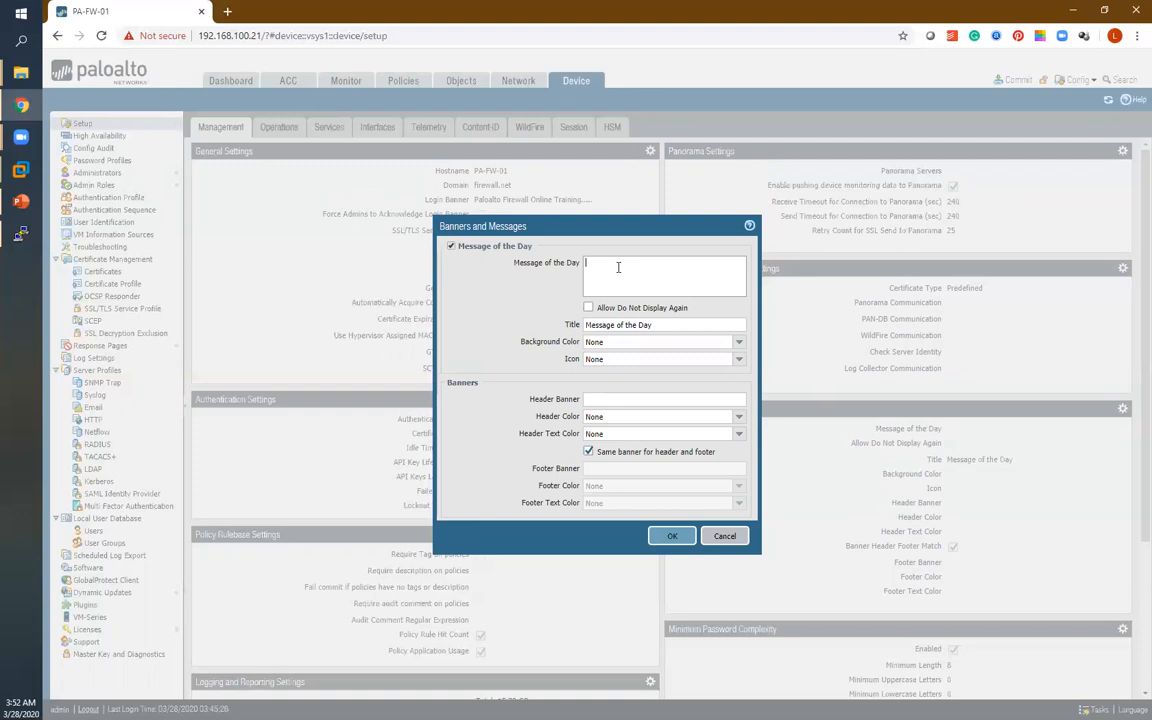
# Set message of the day PAN_OS09.0 with title PA-FW on a red background
pyautogui.write('PAN')
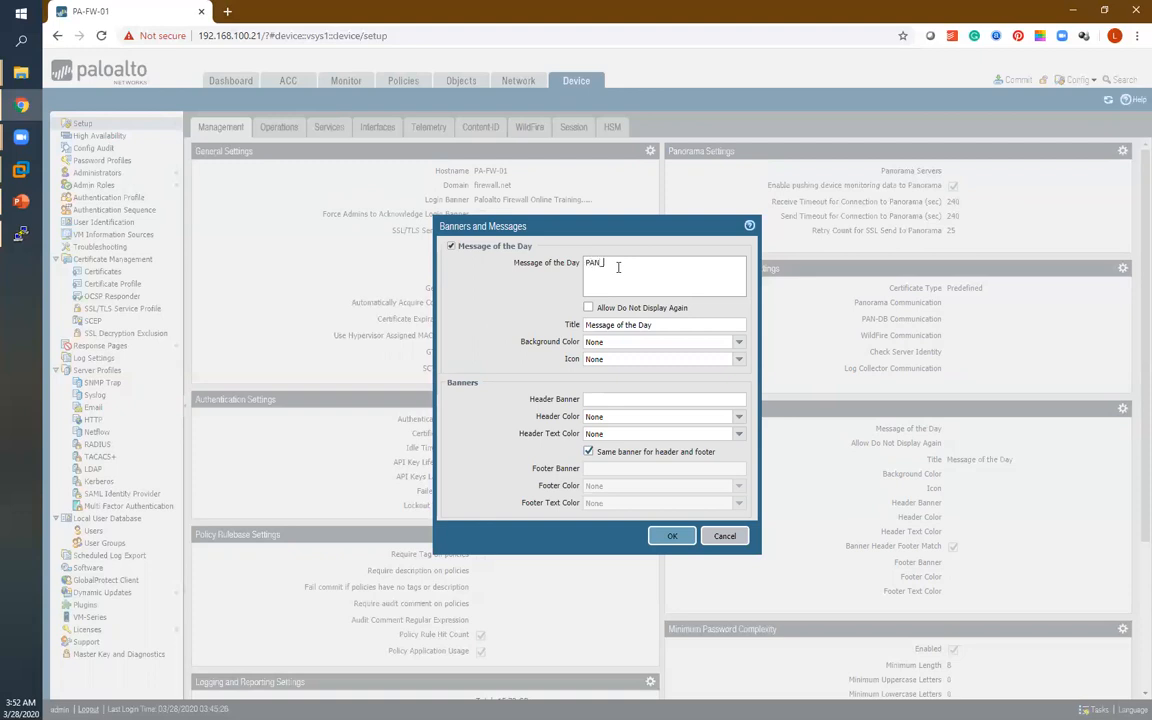
pyautogui.write('_OS')
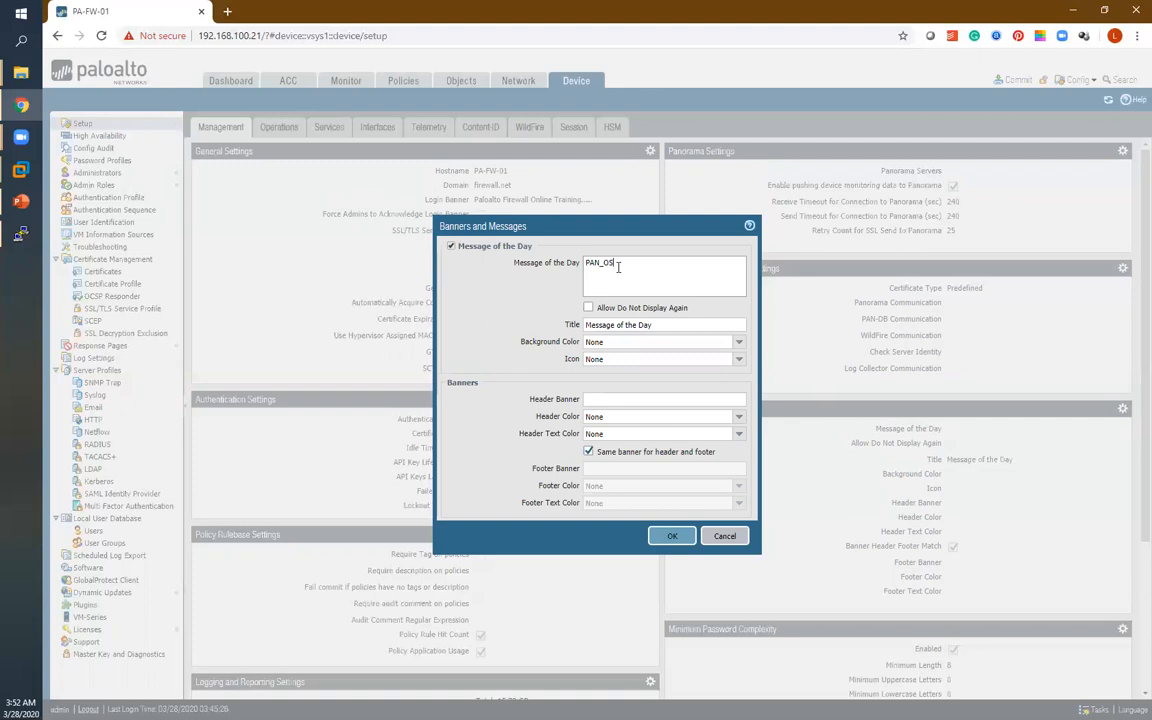
pyautogui.write('01')
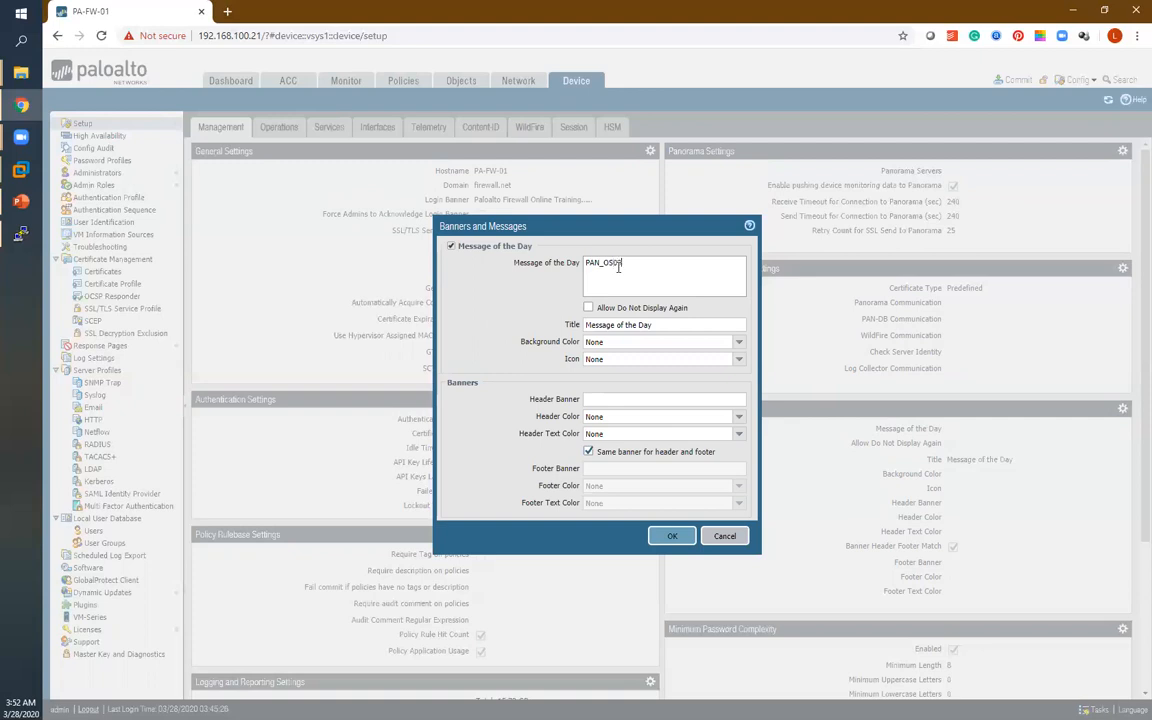
pyautogui.write('9.0')
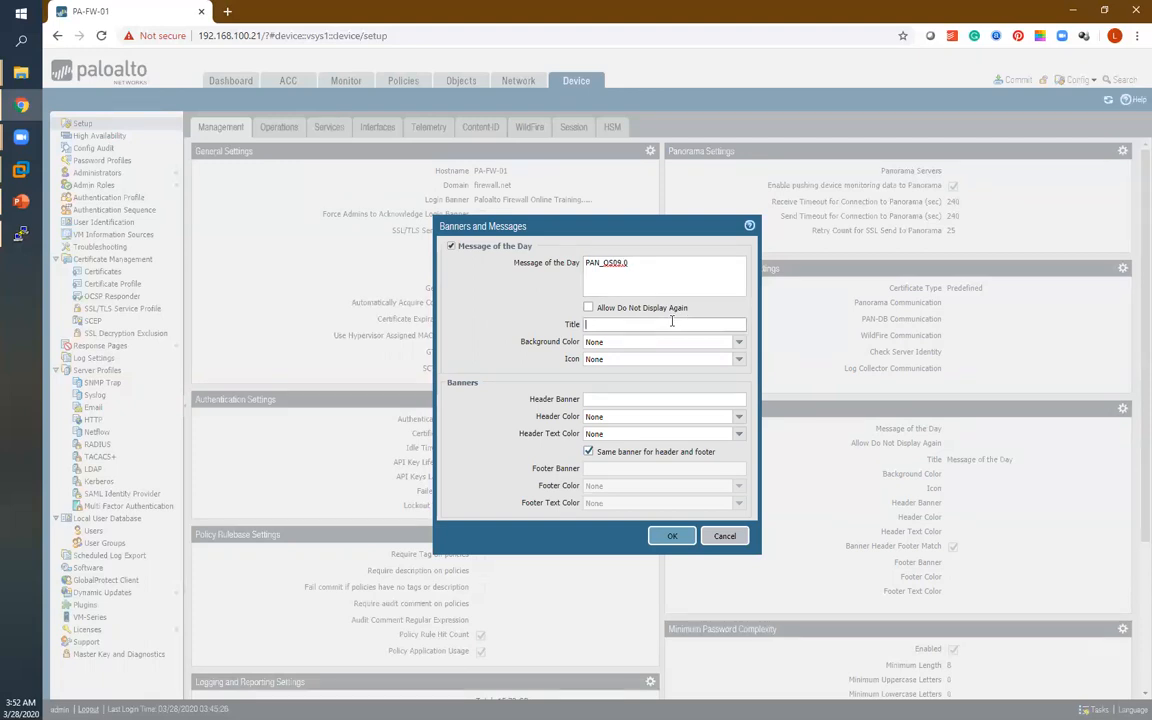
pyautogui.write('PA-FW')
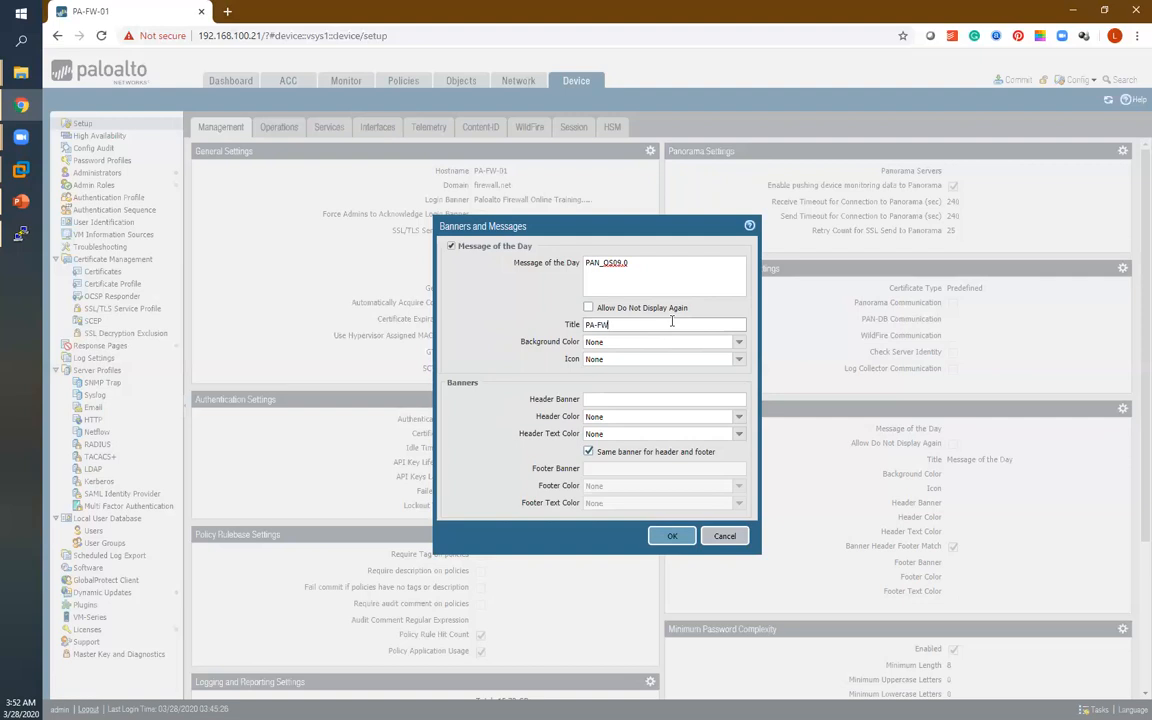
pyautogui.moveTo(533, 348)
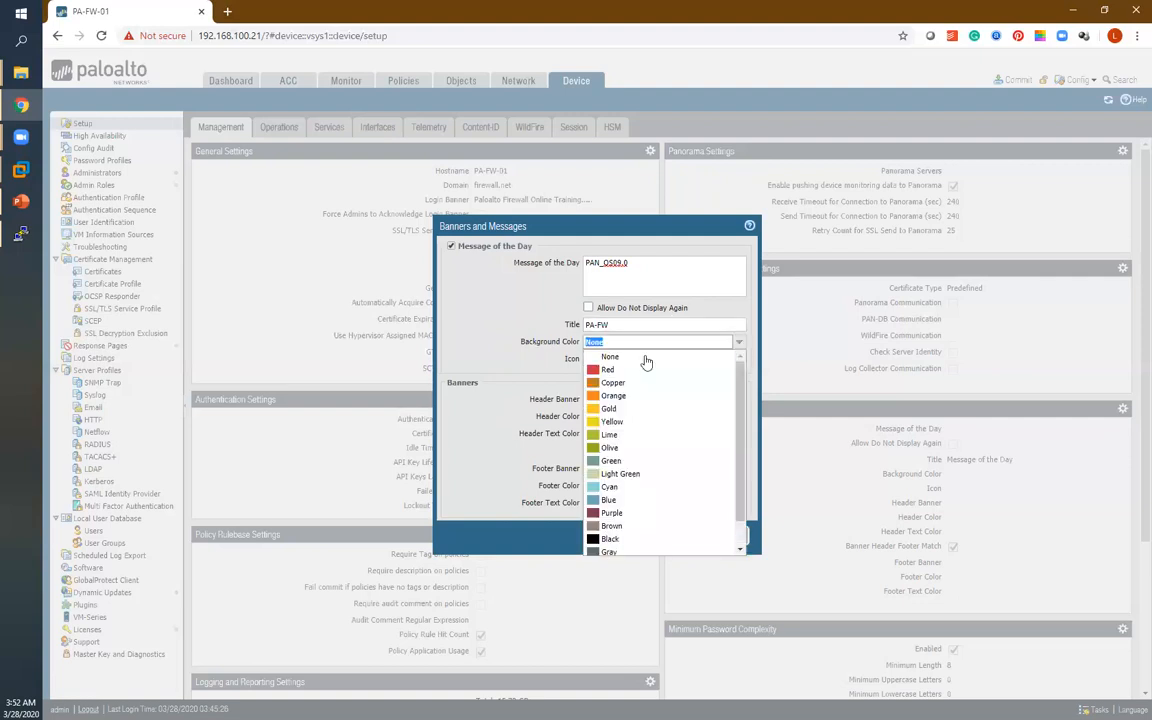
pyautogui.click(607, 370)
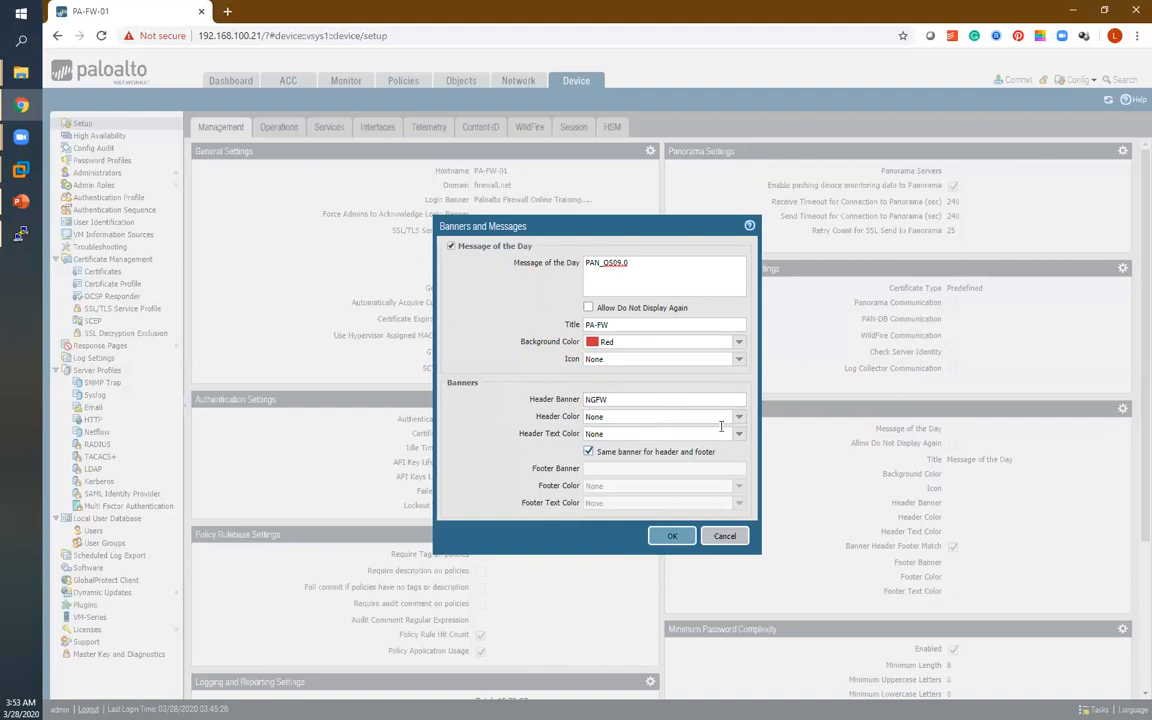
# Make the NGFW header banner orange and the PALOALTO footer black, then save
pyautogui.click(737, 416)
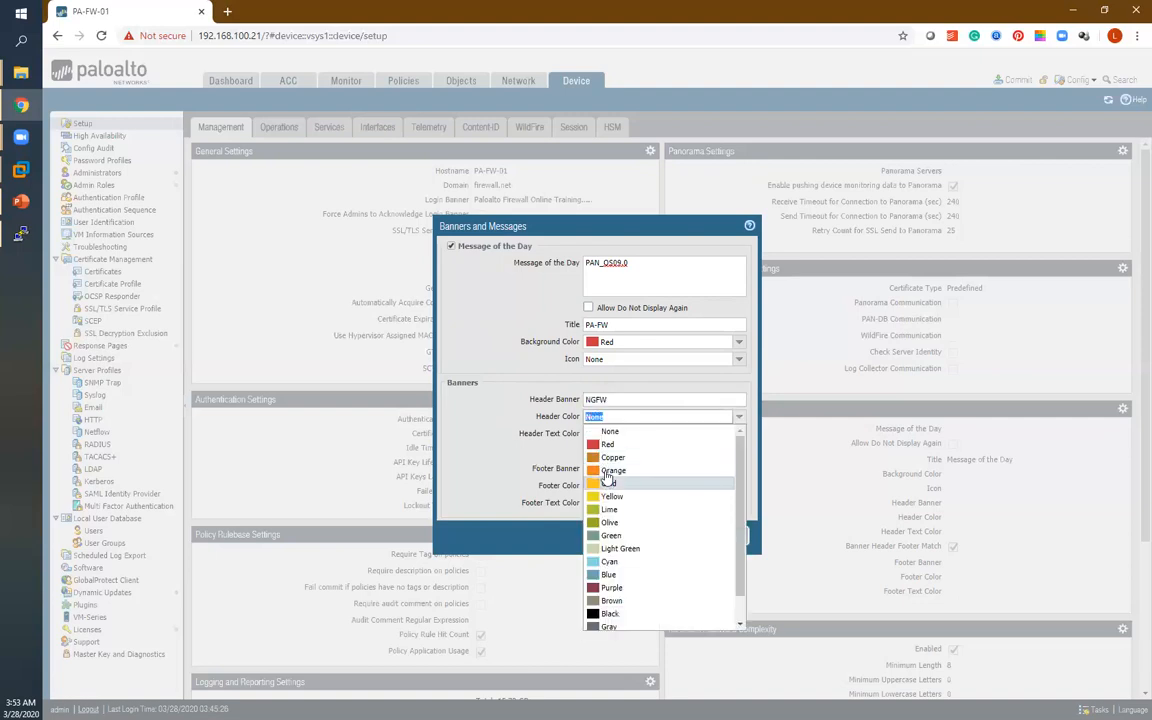
pyautogui.click(614, 470)
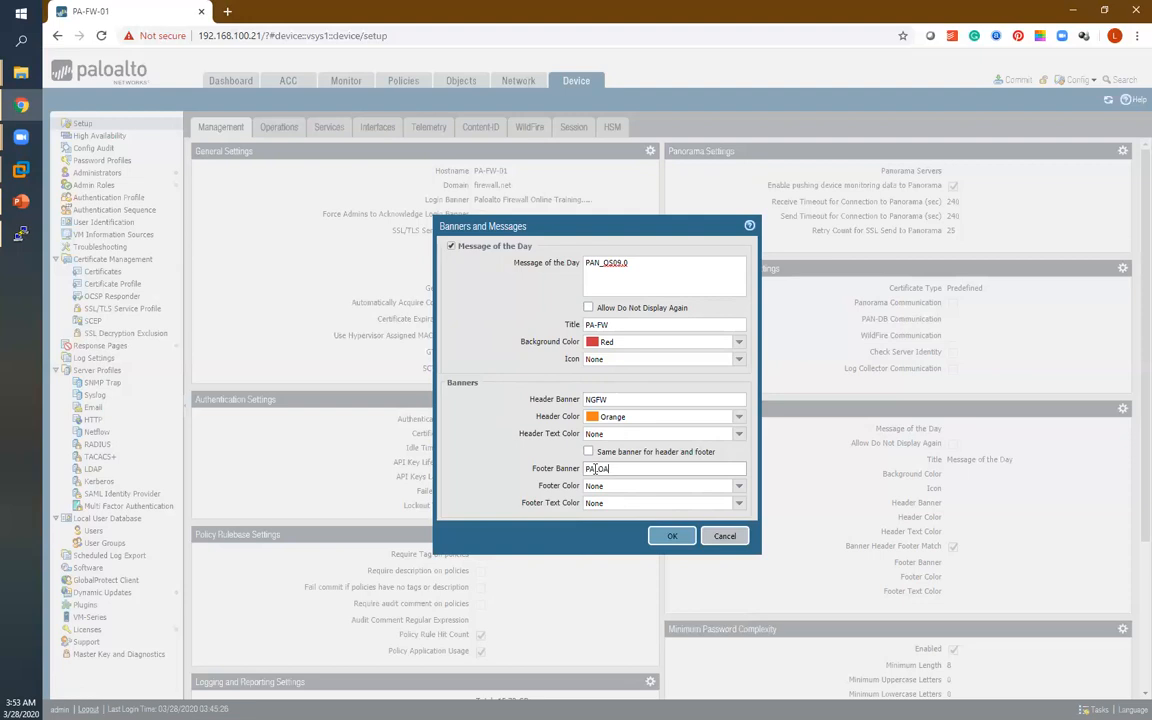
pyautogui.write('PALOALTO')
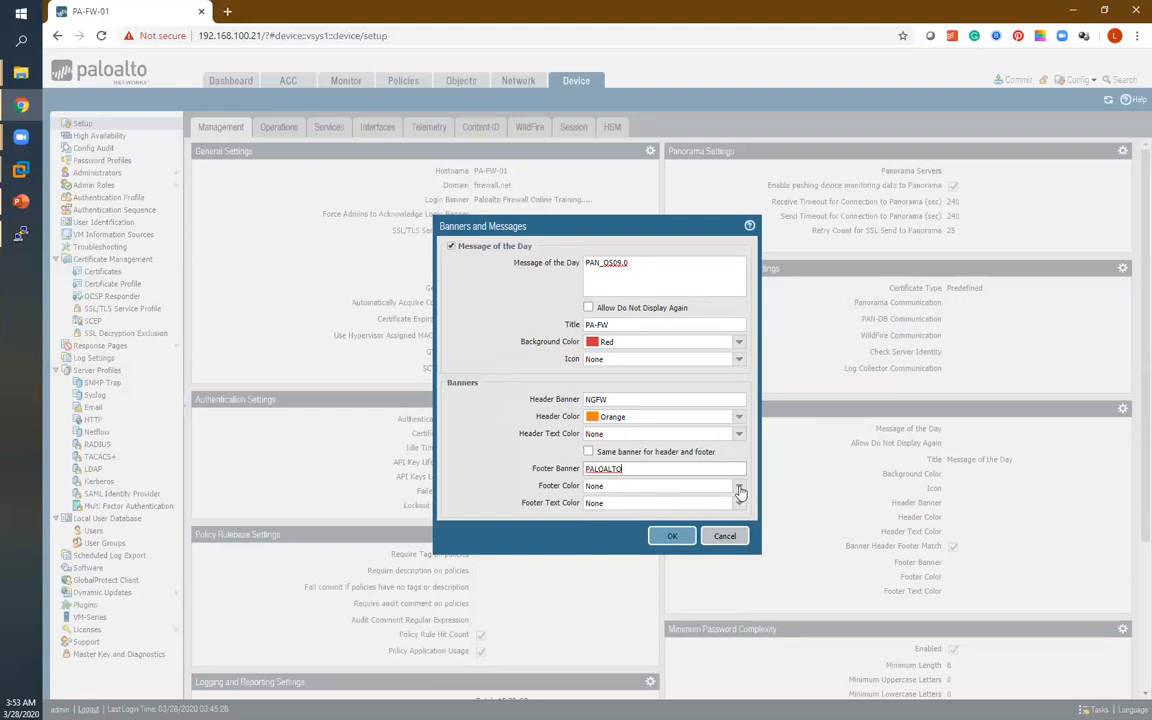
pyautogui.click(738, 485)
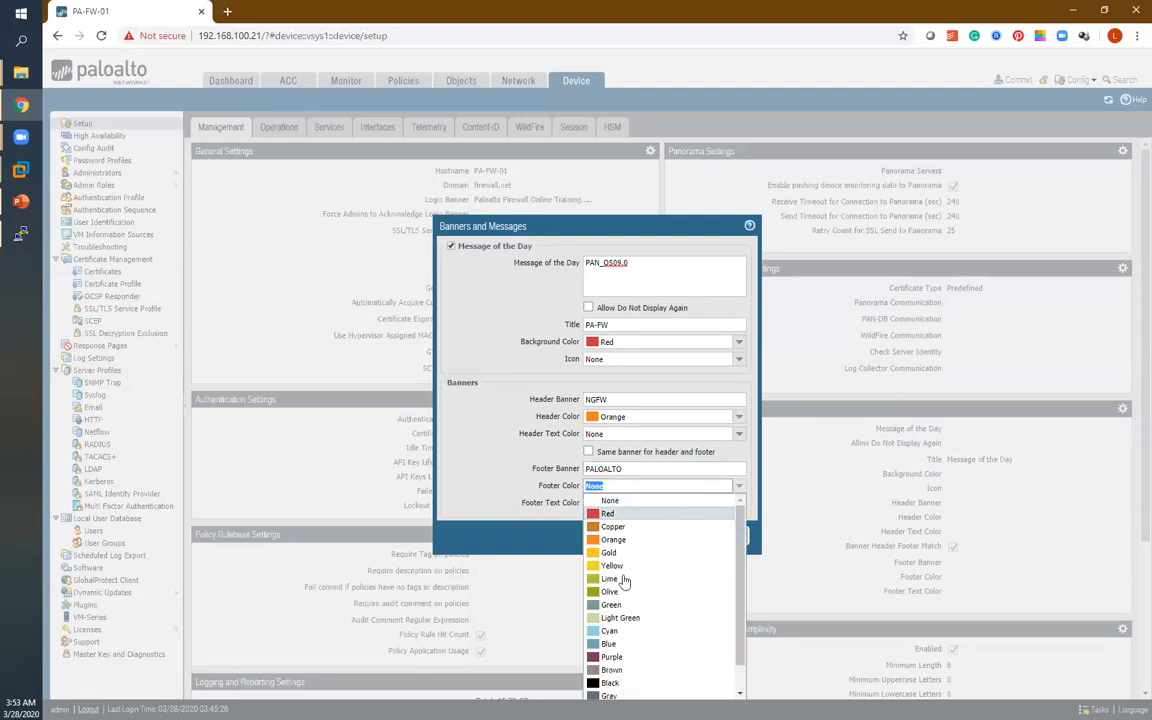
pyautogui.click(607, 683)
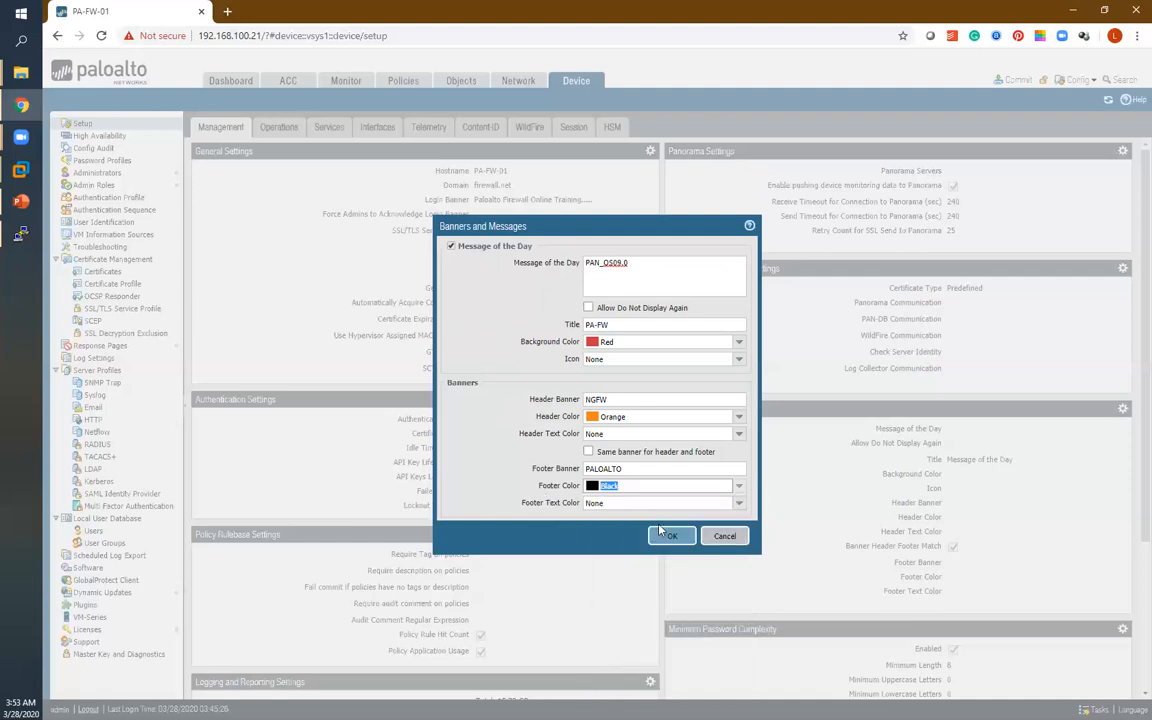
pyautogui.click(671, 535)
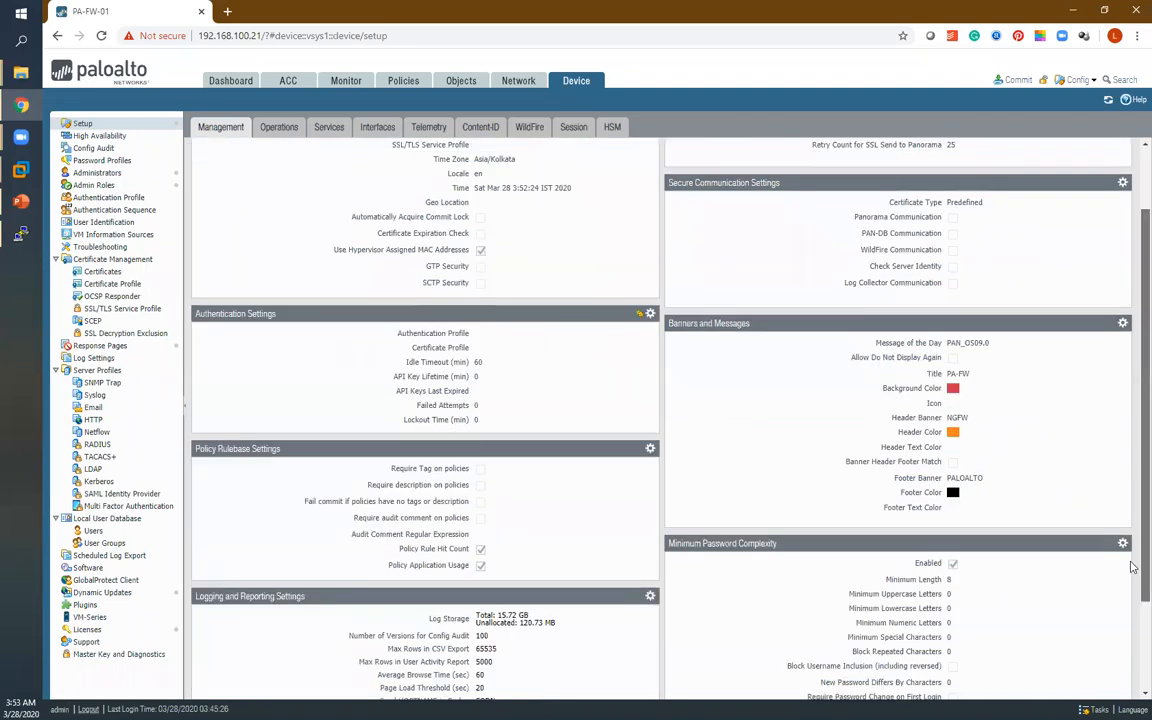
pyautogui.scroll(-3)
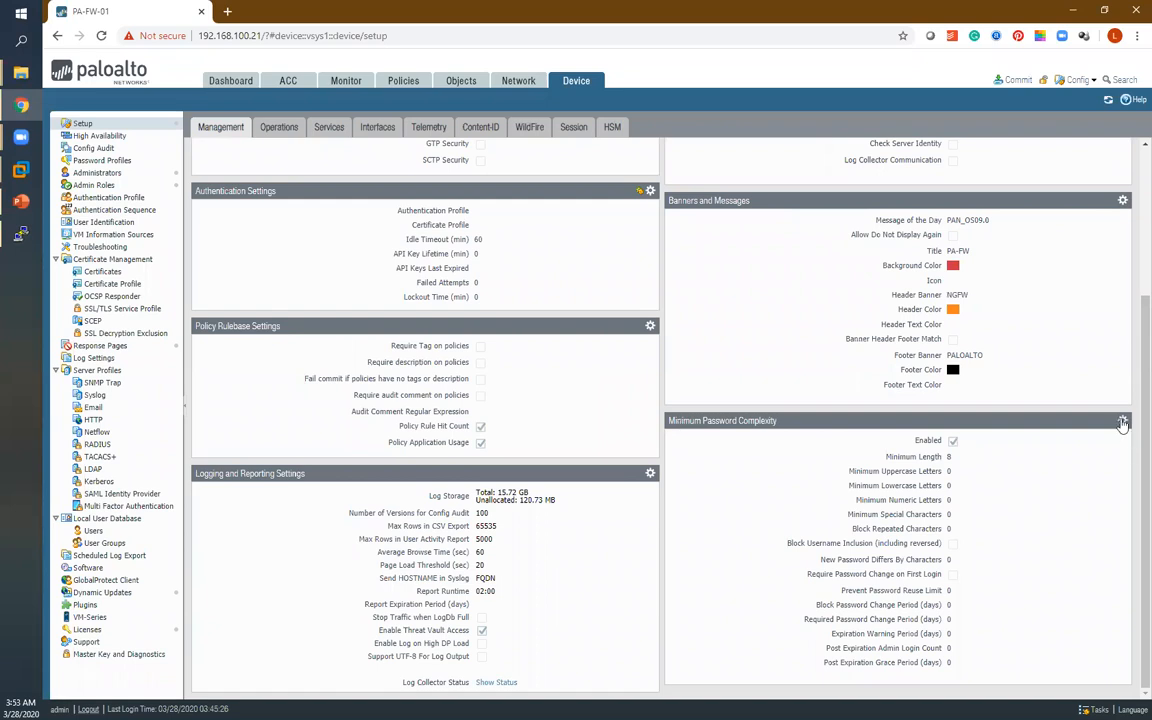
# Require at least 1 uppercase, lowercase, numeric and special character in password complexity
pyautogui.click(1121, 424)
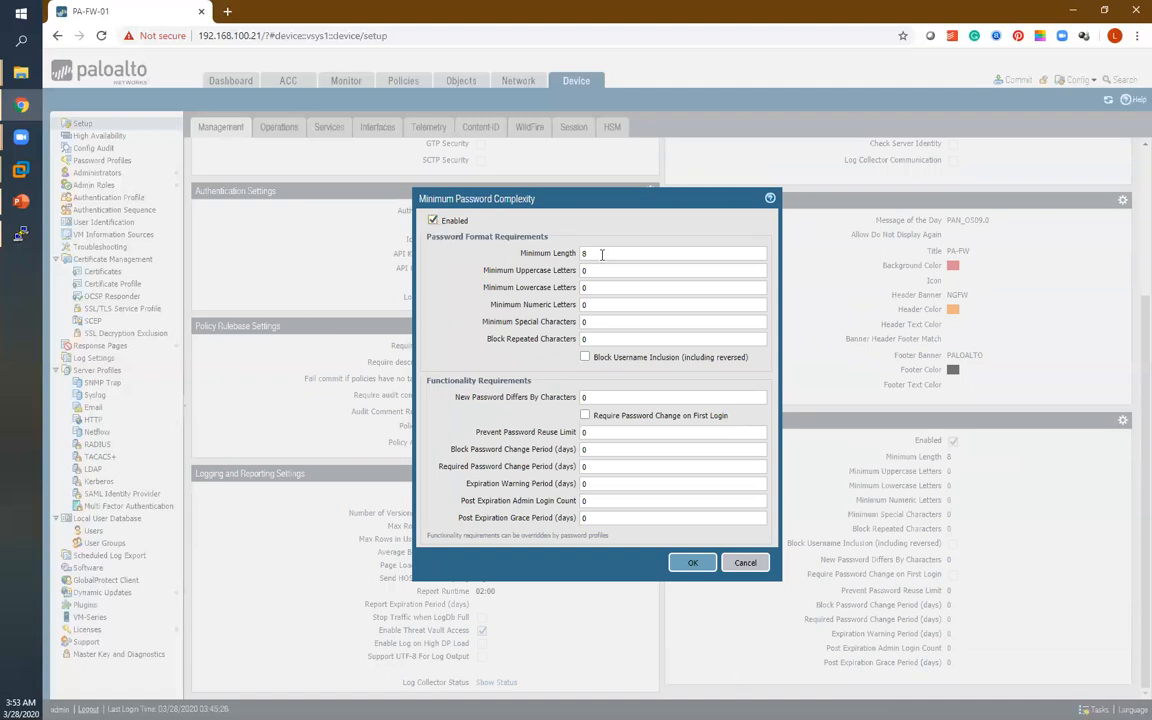
pyautogui.press('BackSpace')
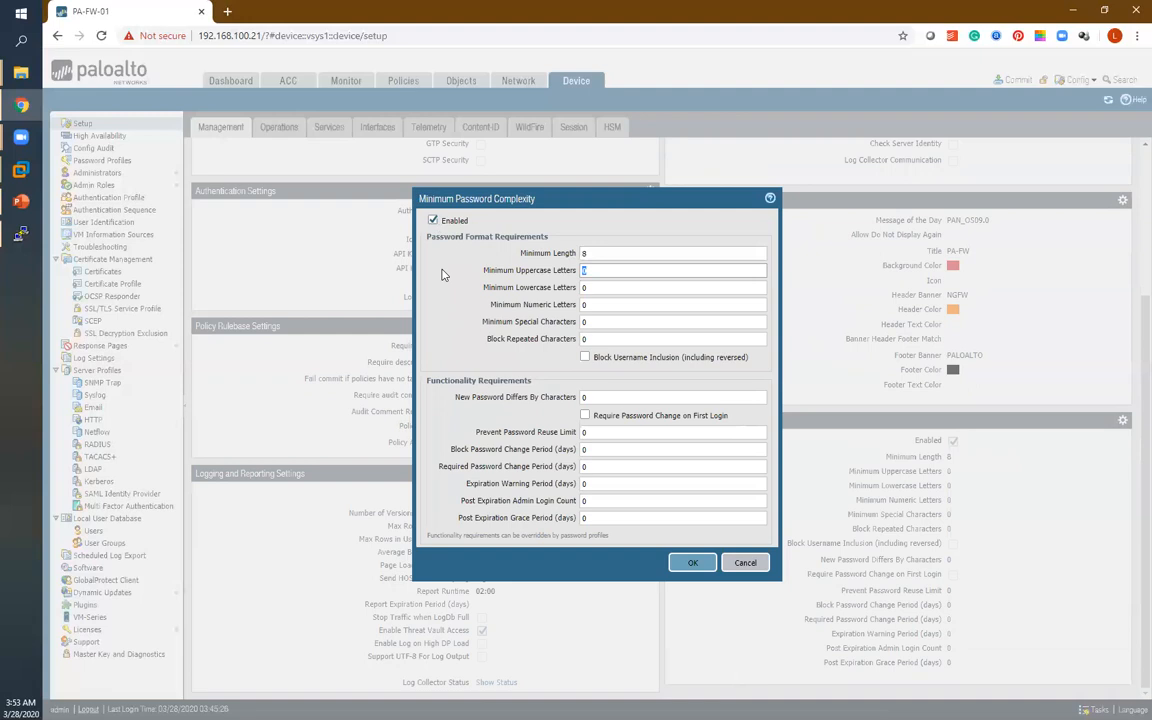
pyautogui.write('1')
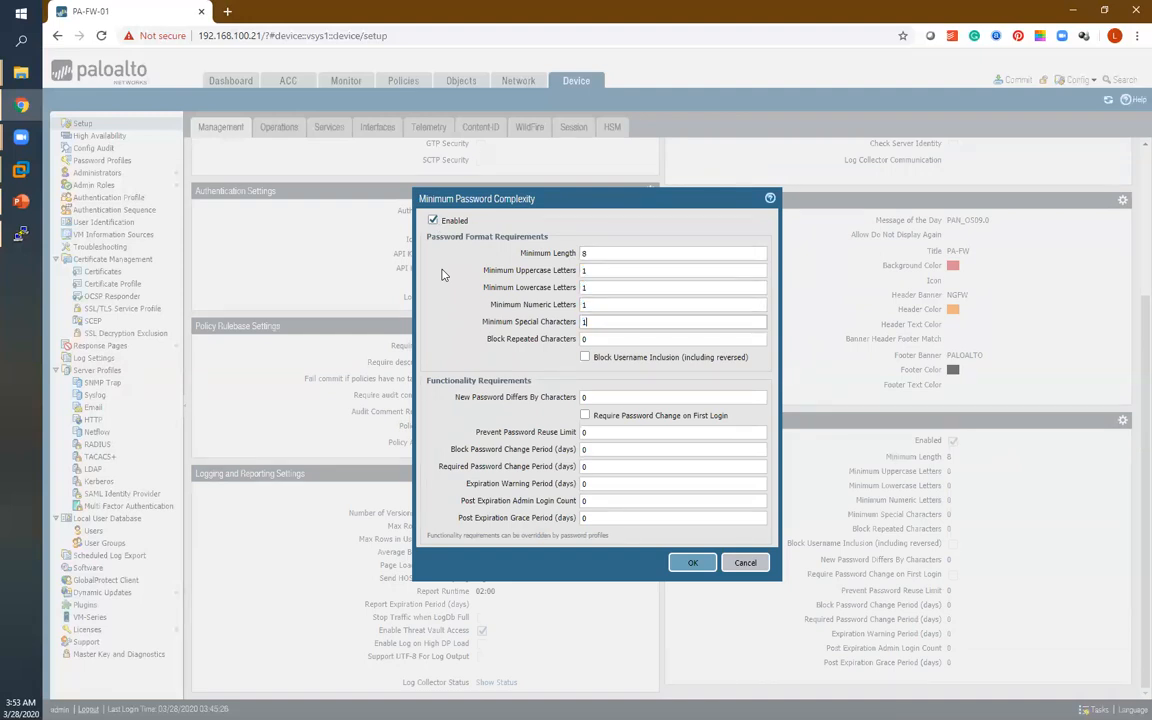
pyautogui.click(673, 338)
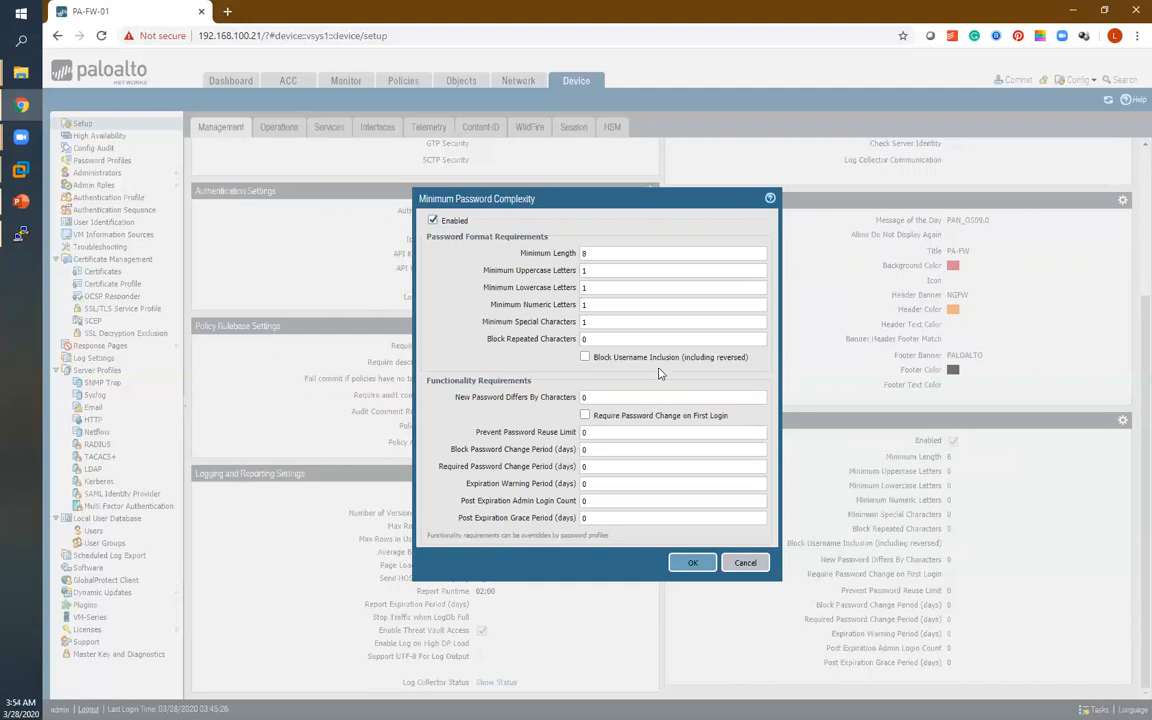
pyautogui.moveTo(672, 367)
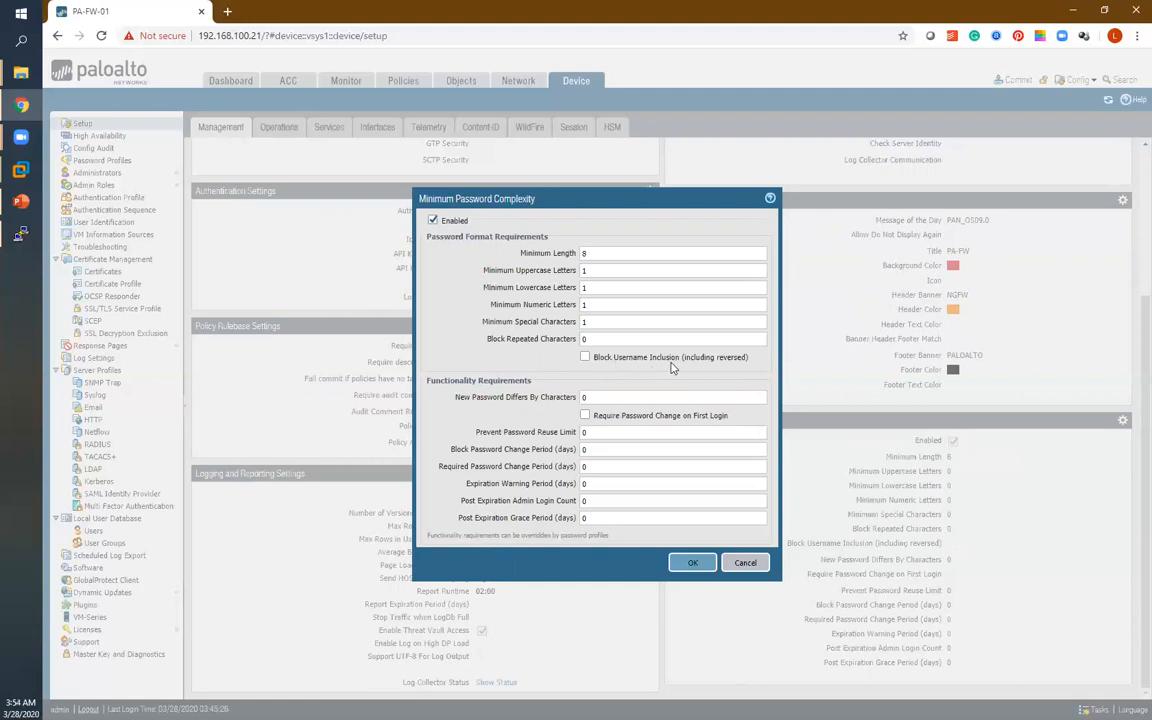
pyautogui.moveTo(637, 327)
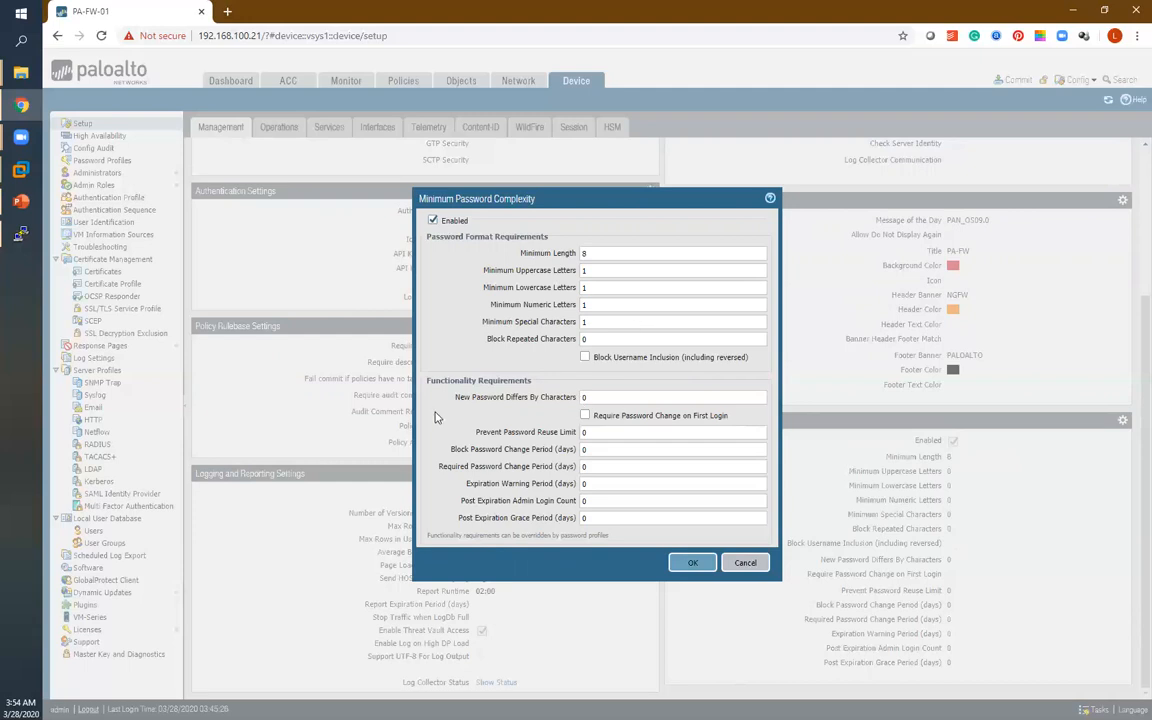
pyautogui.moveTo(463, 455)
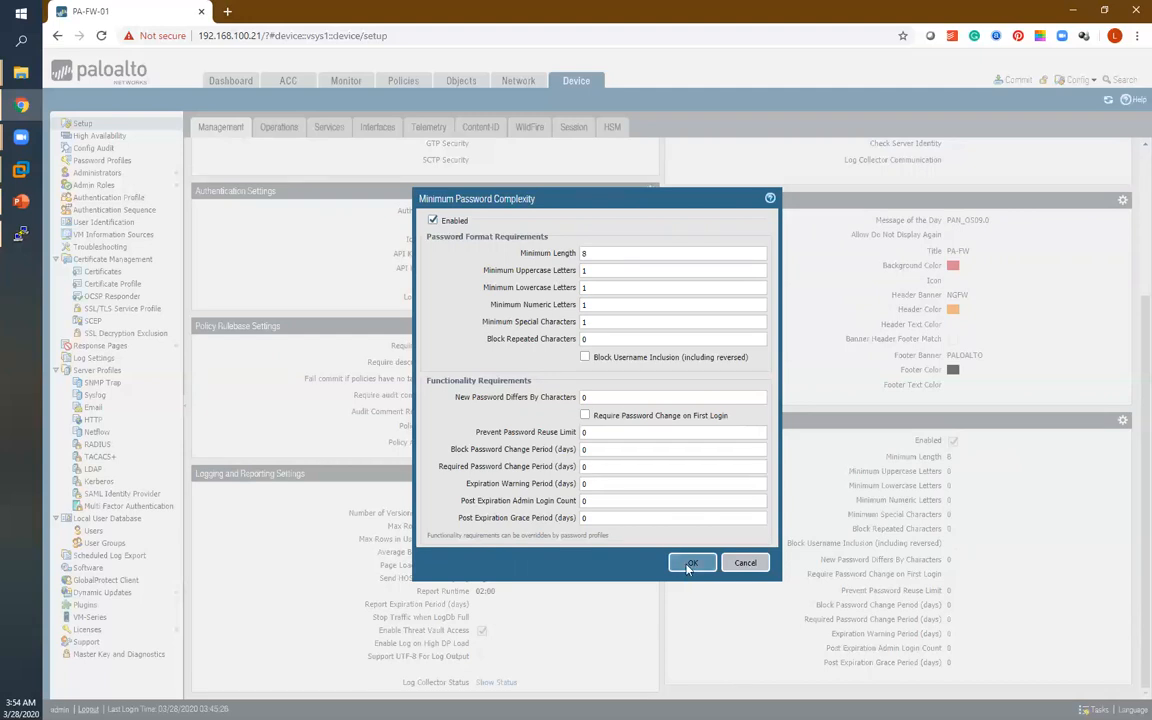
# Save the password complexity rules and commit the configuration
pyautogui.click(692, 562)
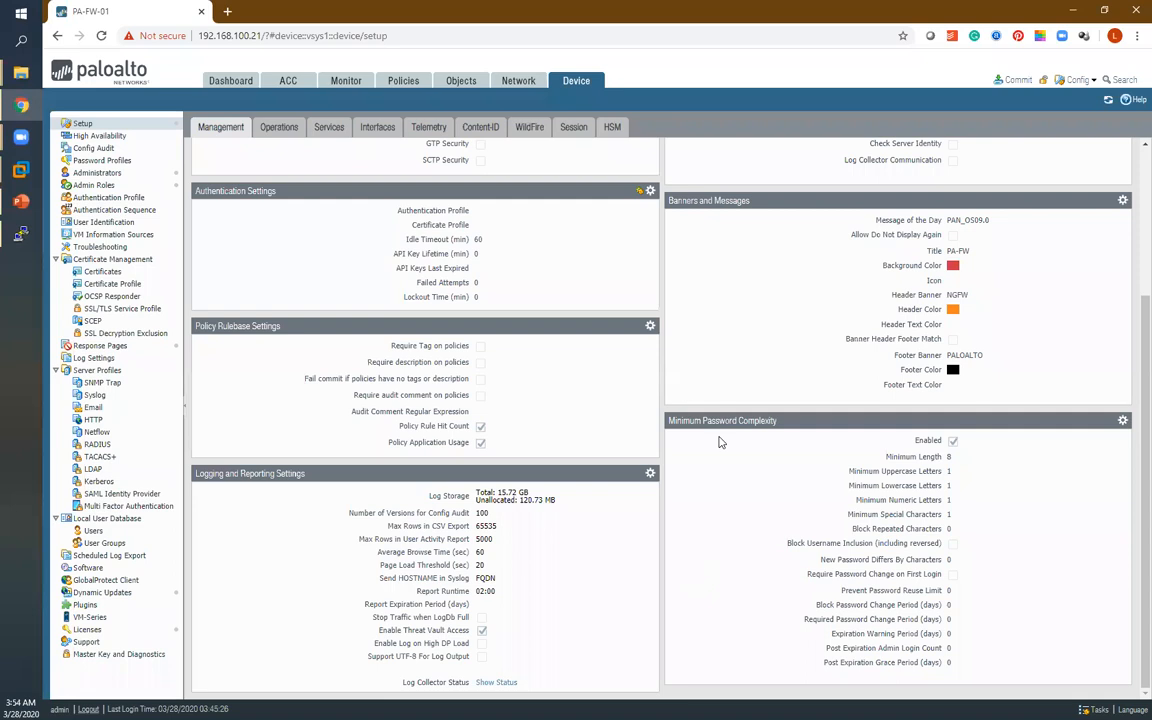
pyautogui.moveTo(781, 478)
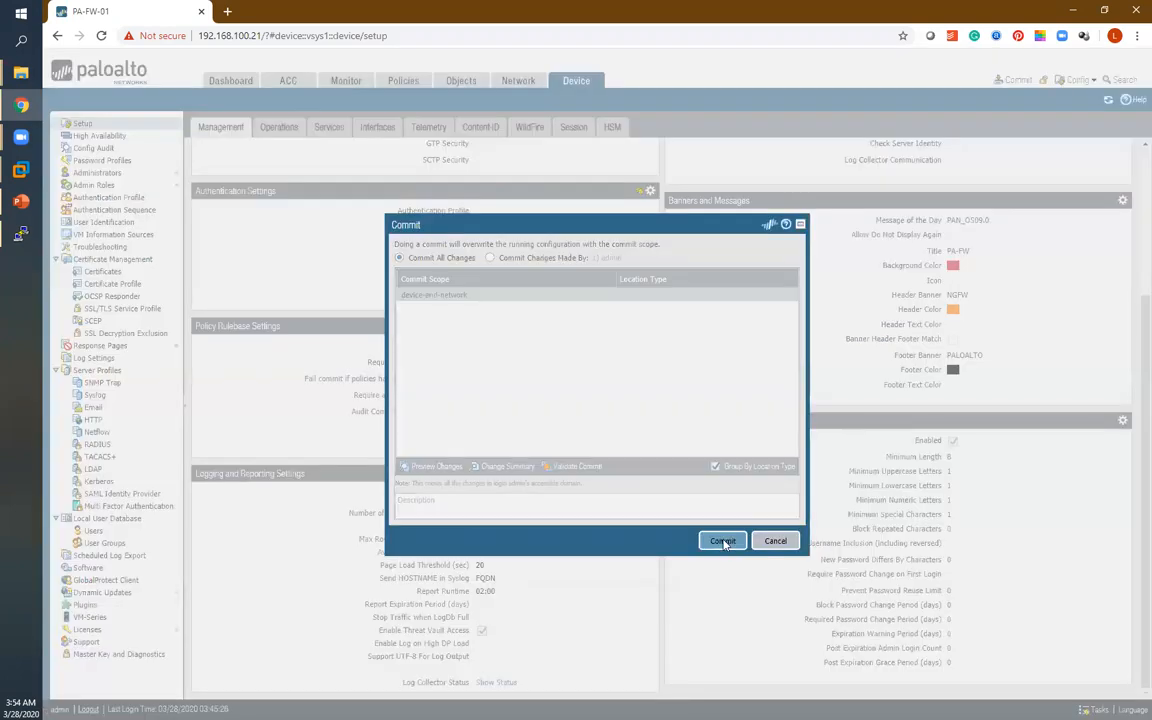
pyautogui.click(722, 540)
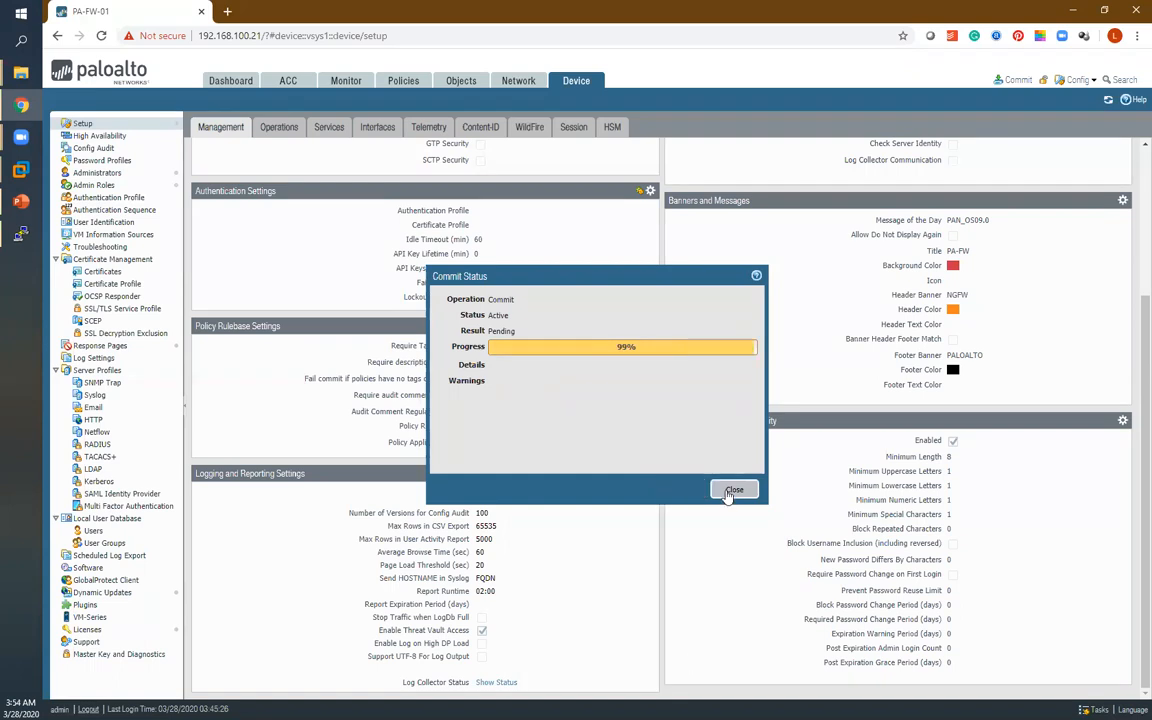
pyautogui.moveTo(679, 455)
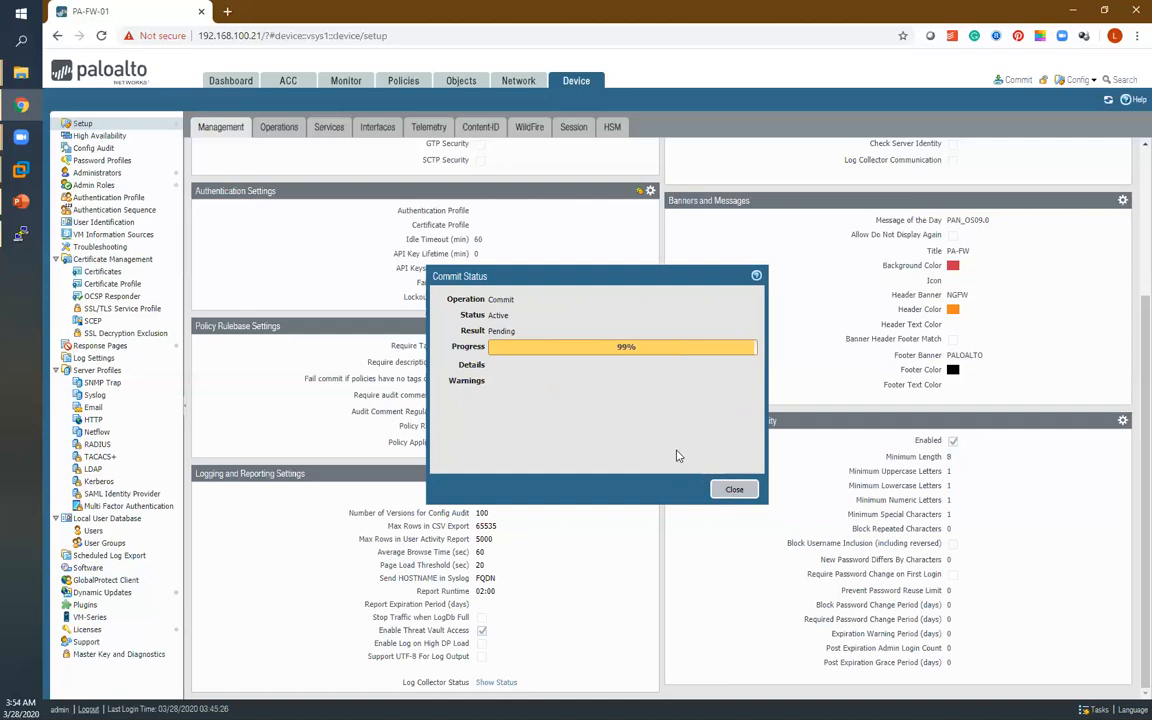
pyautogui.moveTo(683, 394)
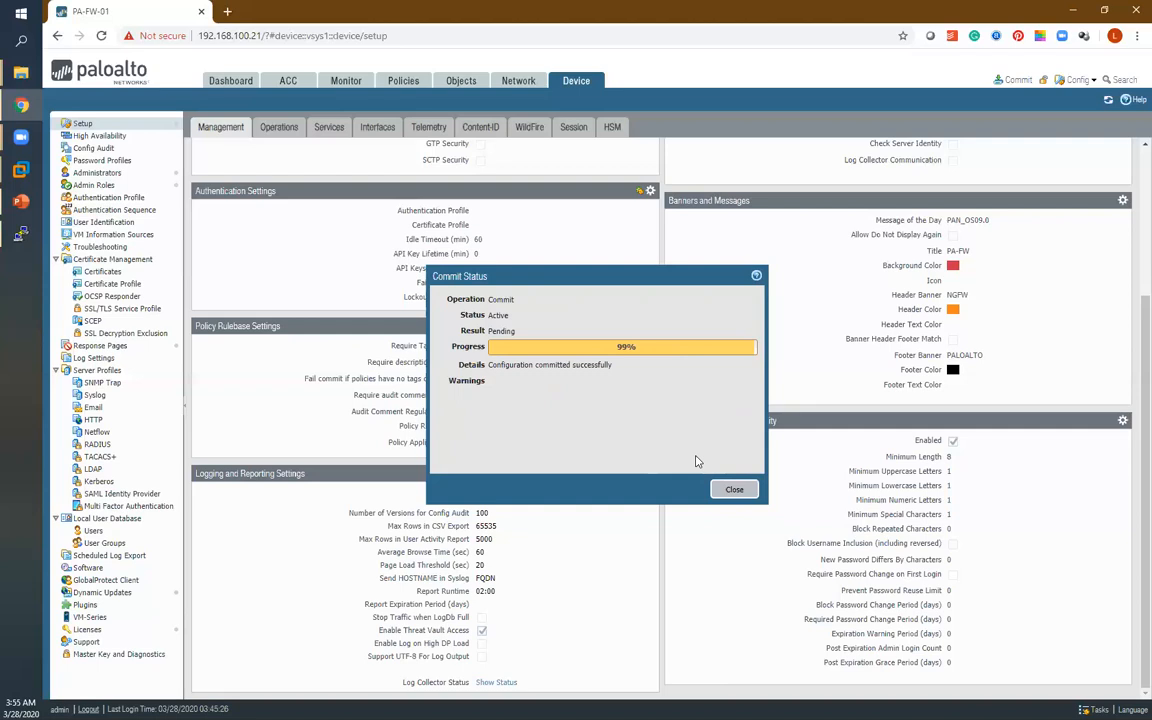
pyautogui.moveTo(559, 385)
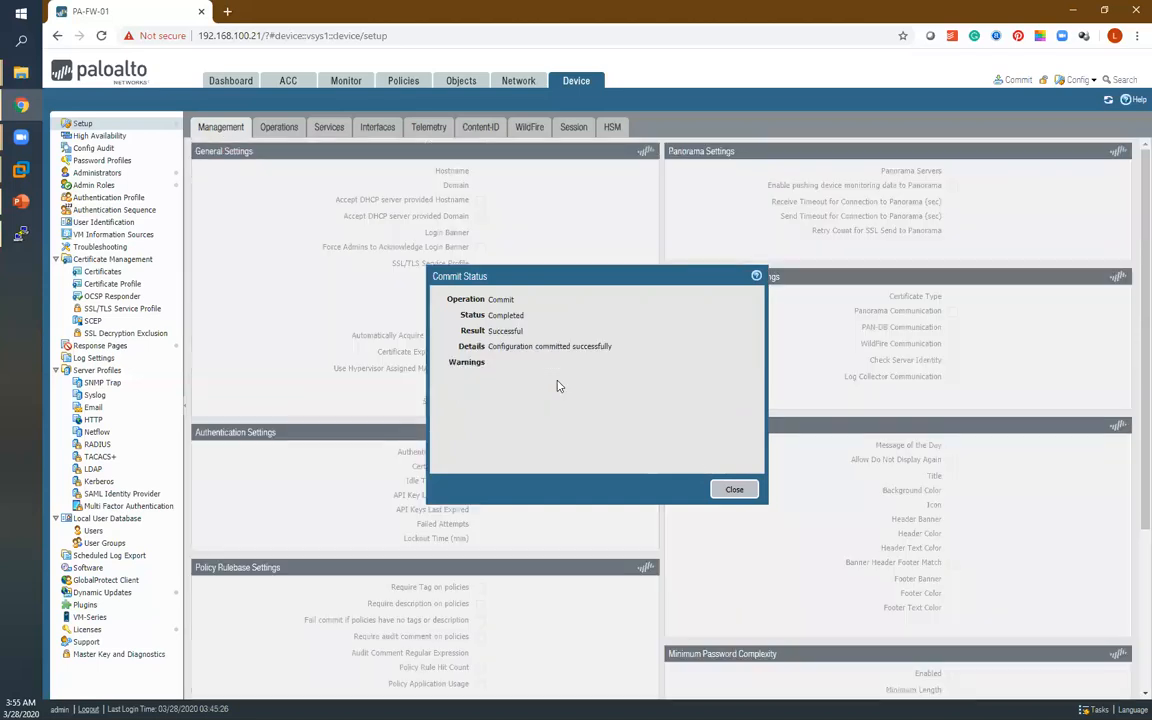
# Close the completed commit status and sign back in as admin
pyautogui.click(734, 489)
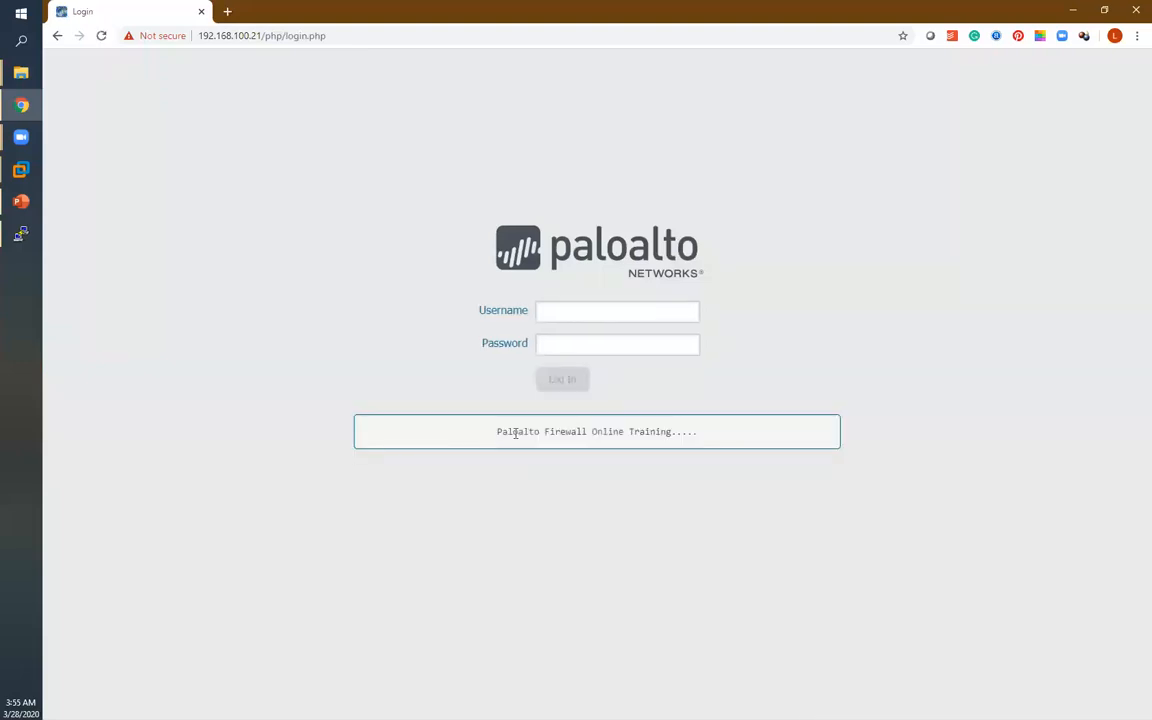
pyautogui.tripleClick(595, 432)
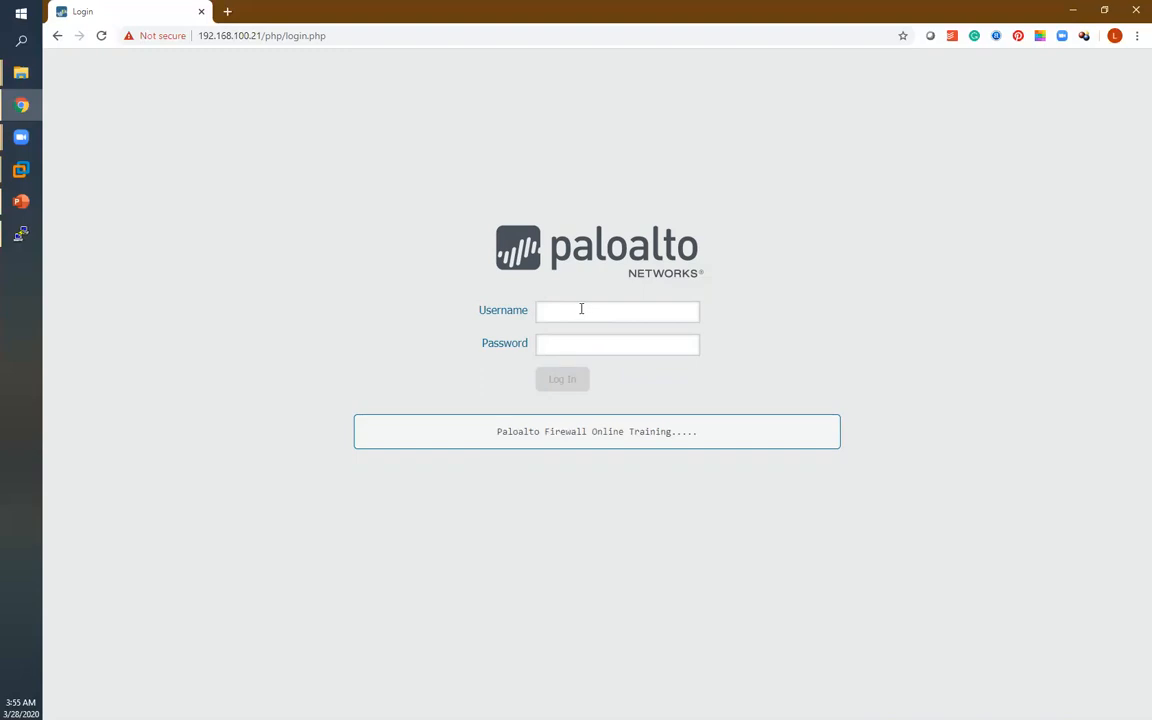
pyautogui.write('admin')
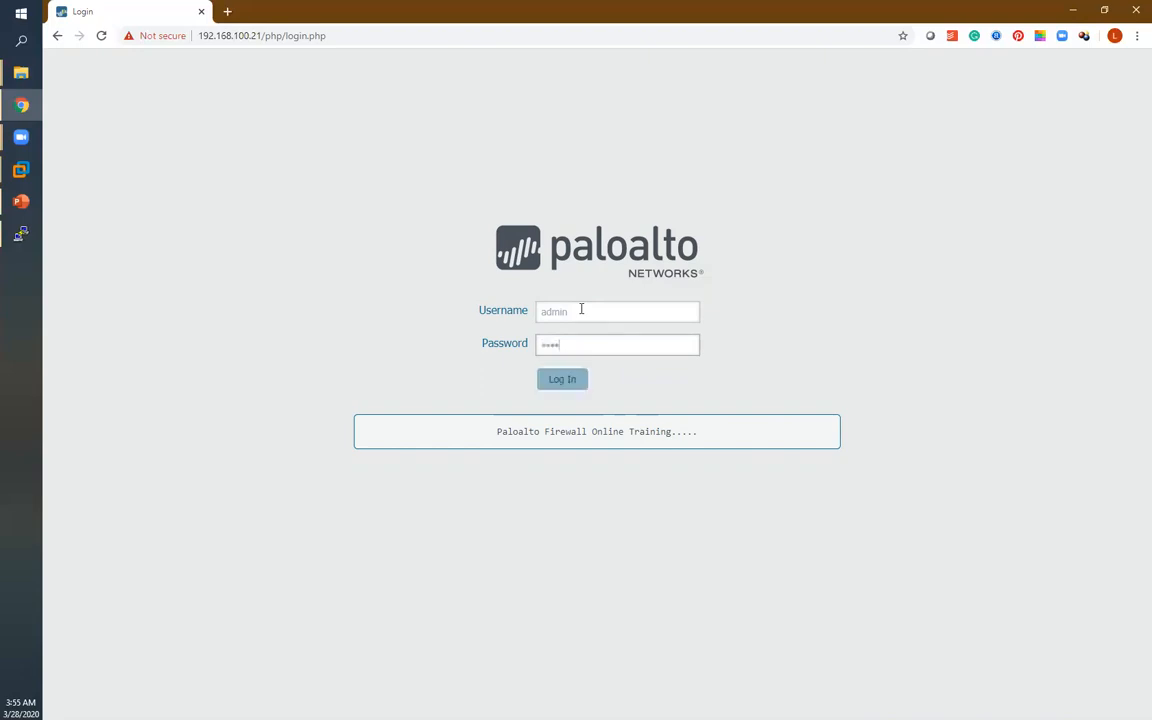
pyautogui.click(562, 379)
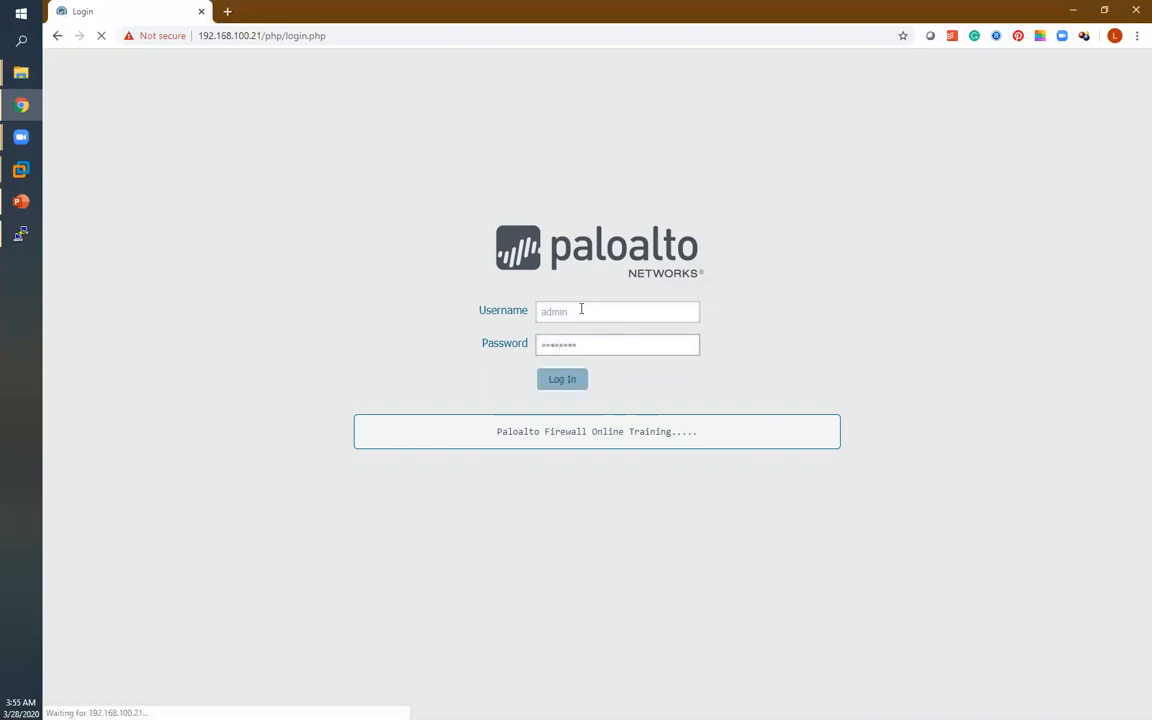
pyautogui.click(562, 379)
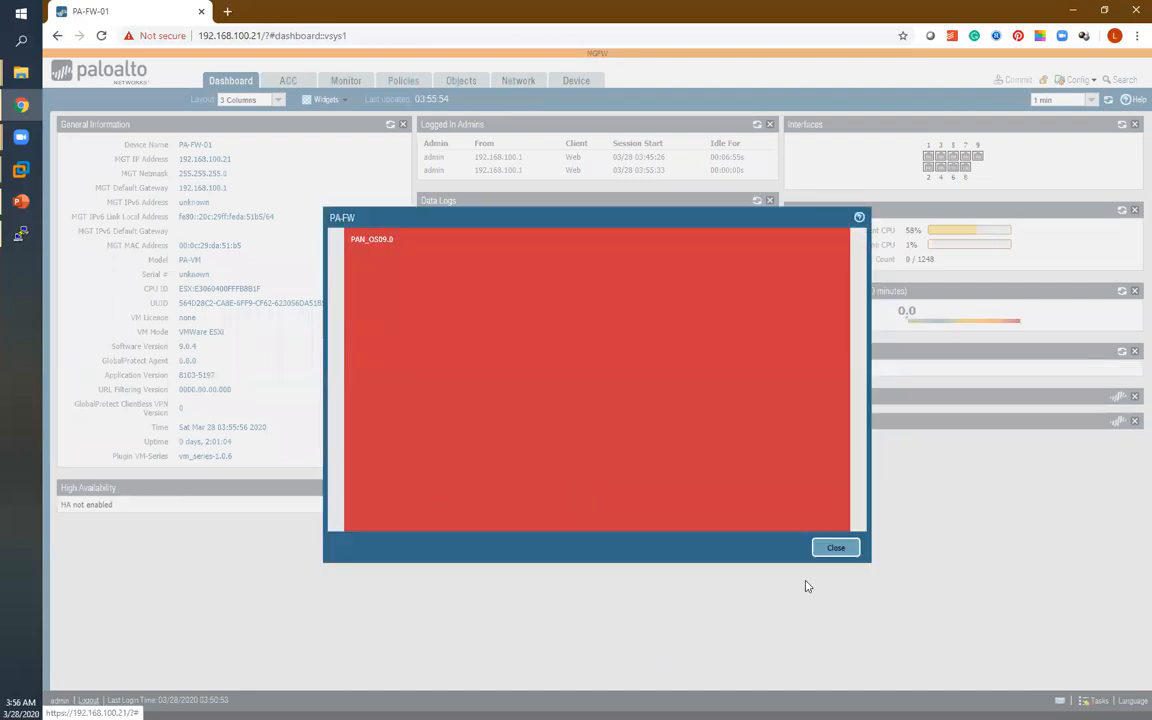
# Close the message of the day popup and go to the Device tab
pyautogui.click(835, 547)
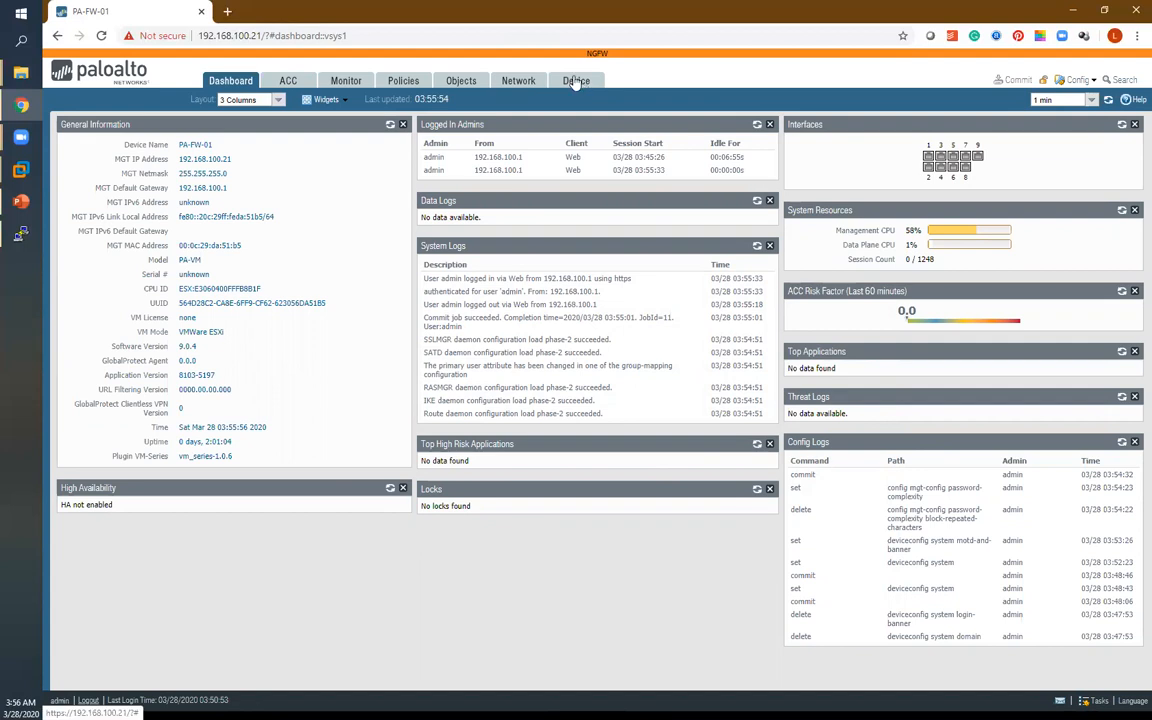
pyautogui.click(576, 80)
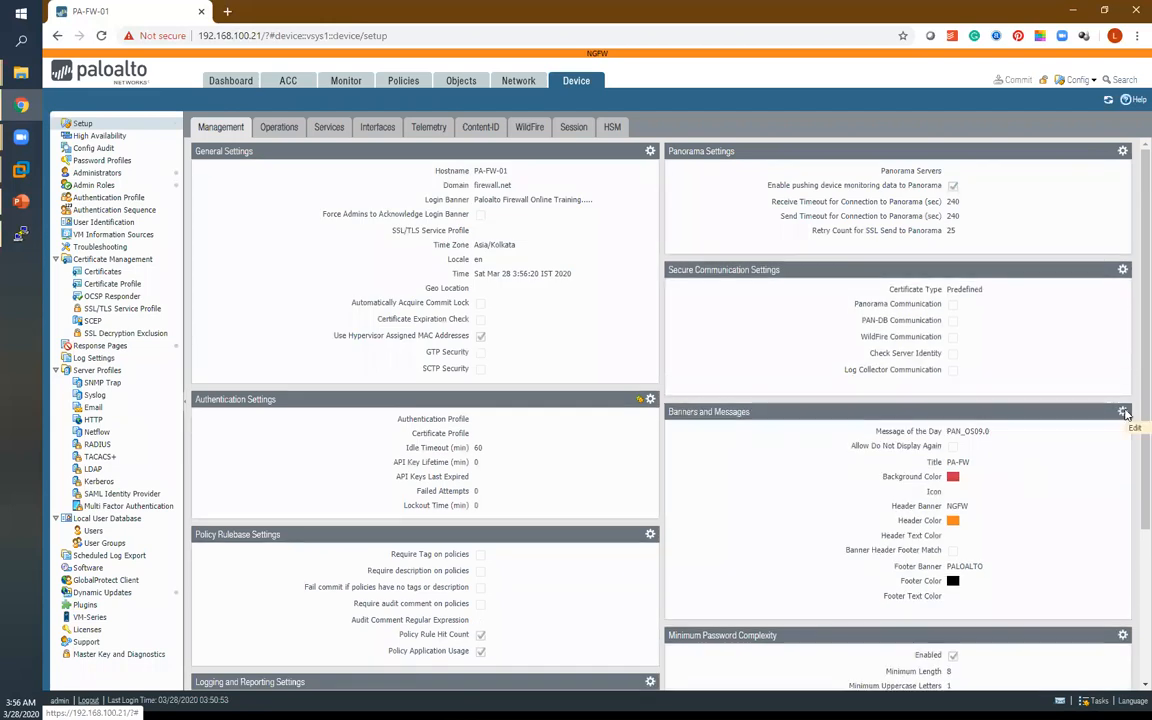
# Set the Banners and Messages footer colour to red instead of black
pyautogui.click(1121, 411)
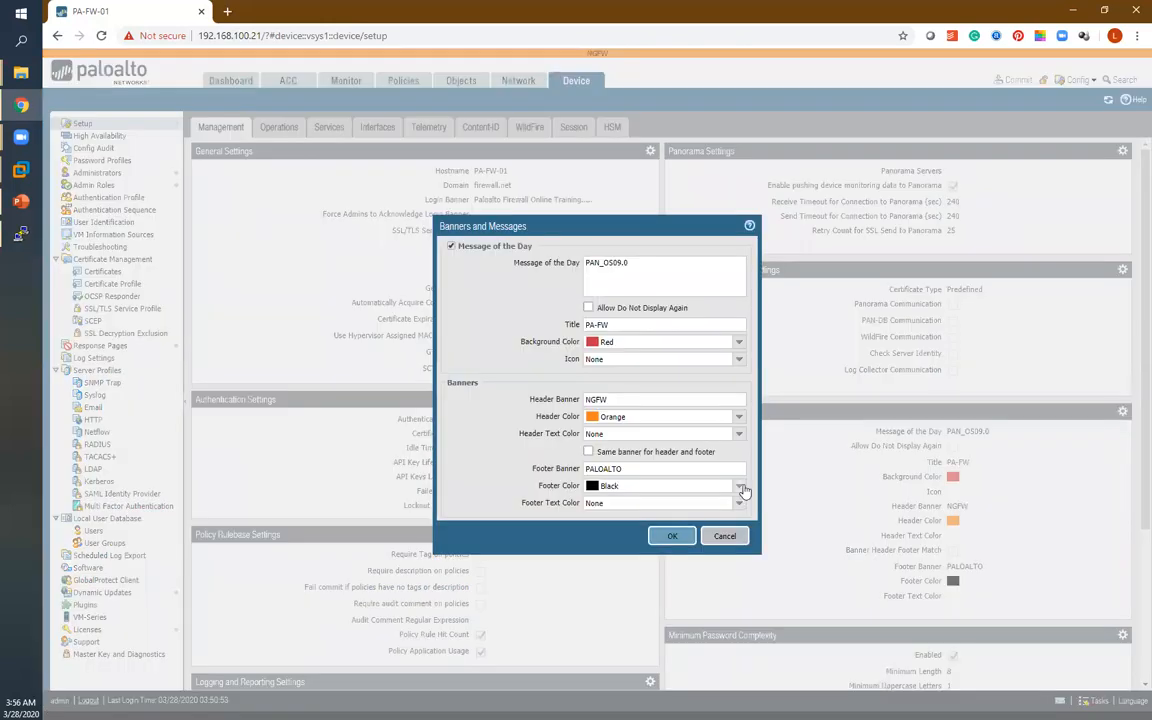
pyautogui.click(738, 486)
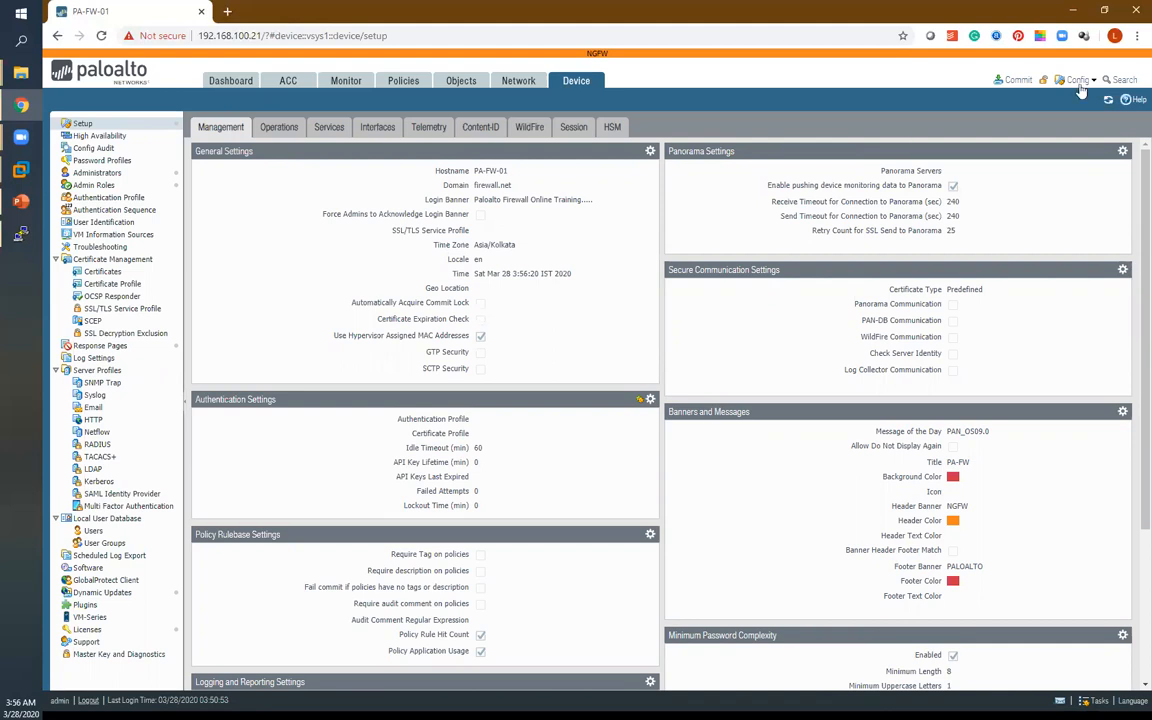
# Commit the red footer colour change and dismiss the Commit Status window
pyautogui.click(1076, 80)
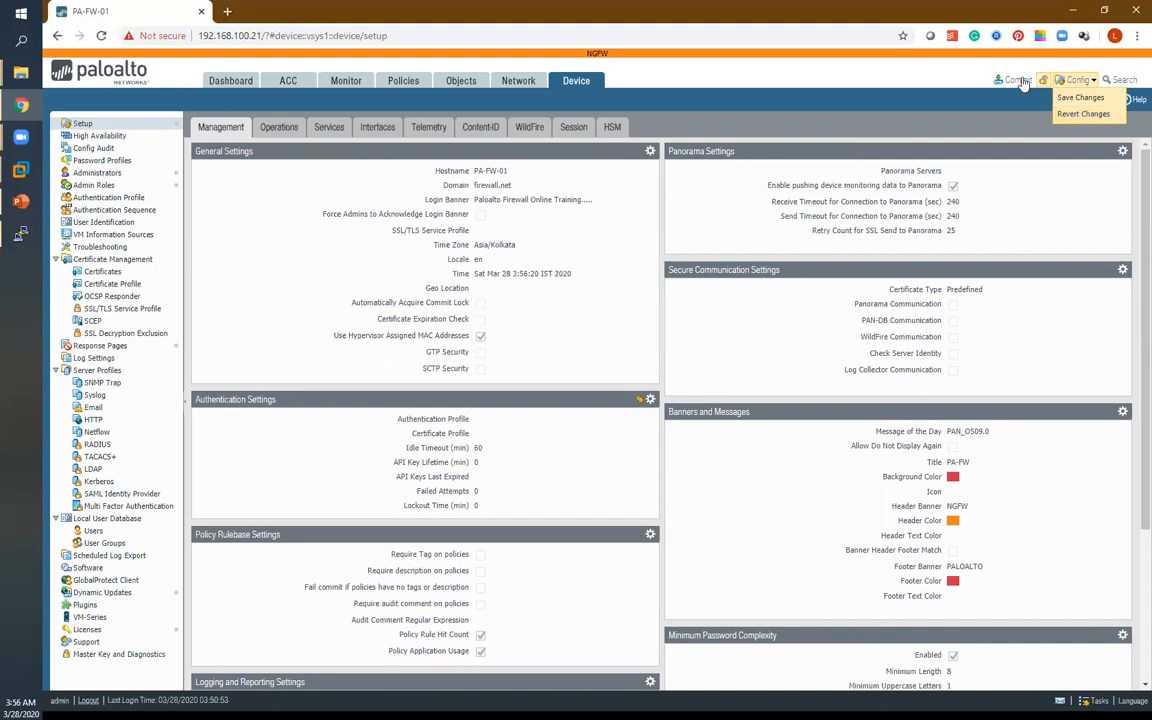
pyautogui.moveTo(1016, 83)
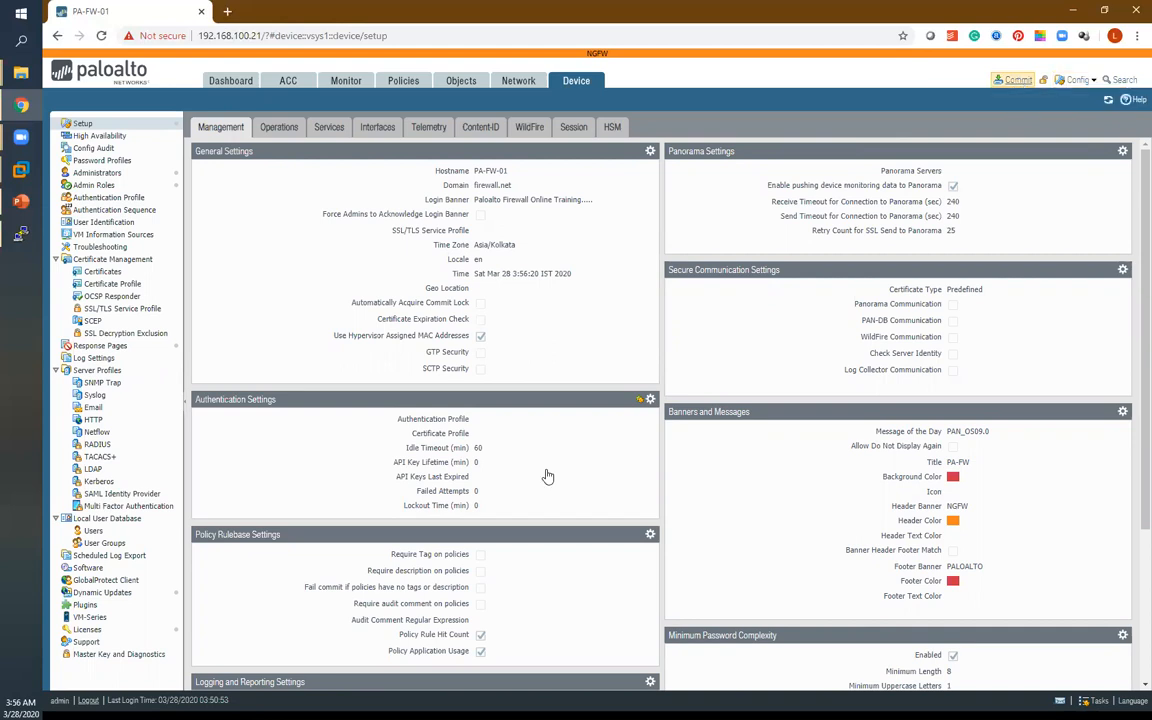
pyautogui.click(1006, 81)
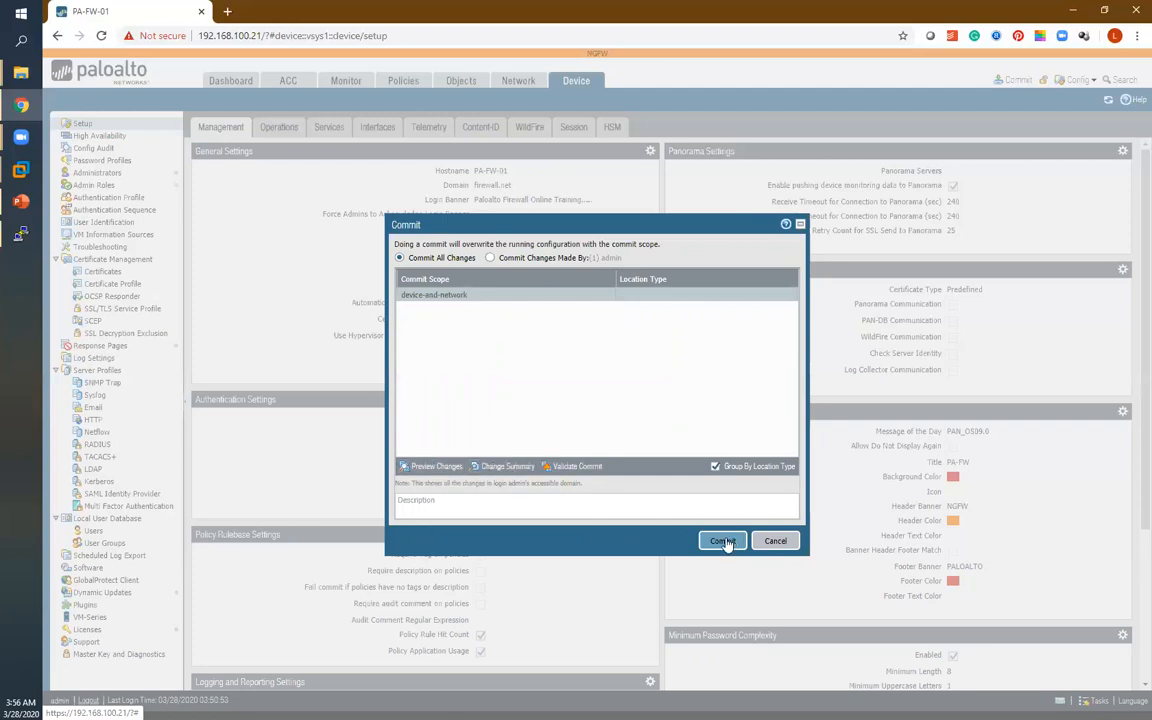
pyautogui.click(722, 540)
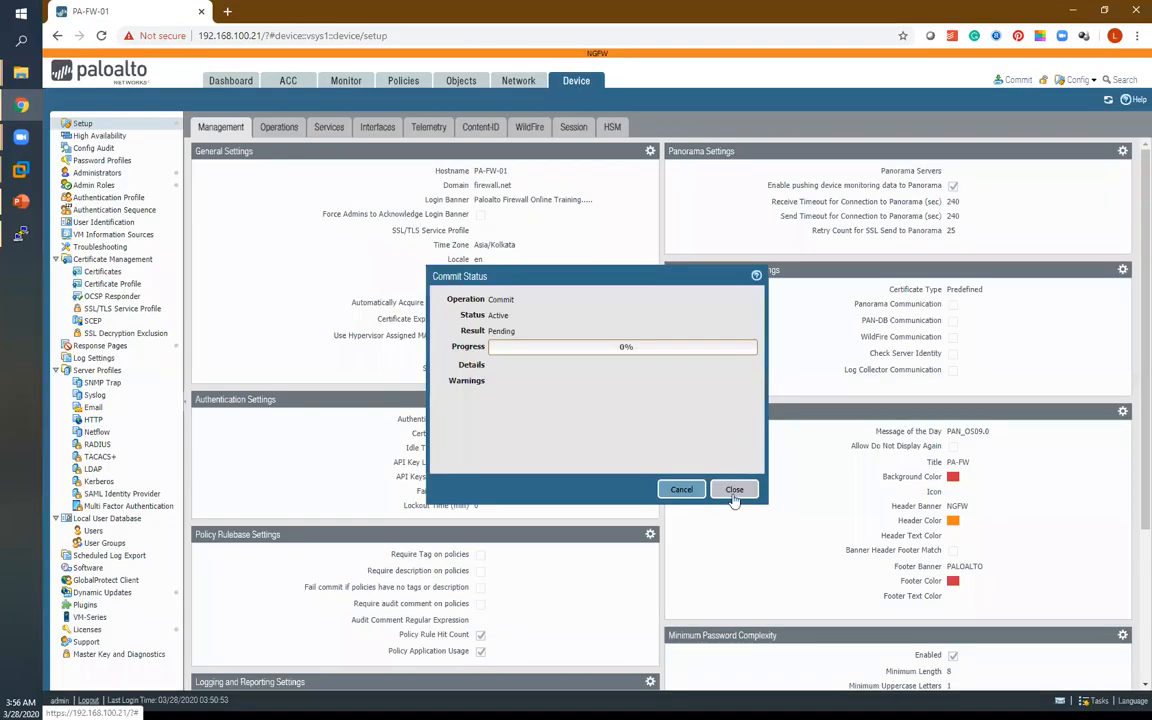
pyautogui.click(734, 489)
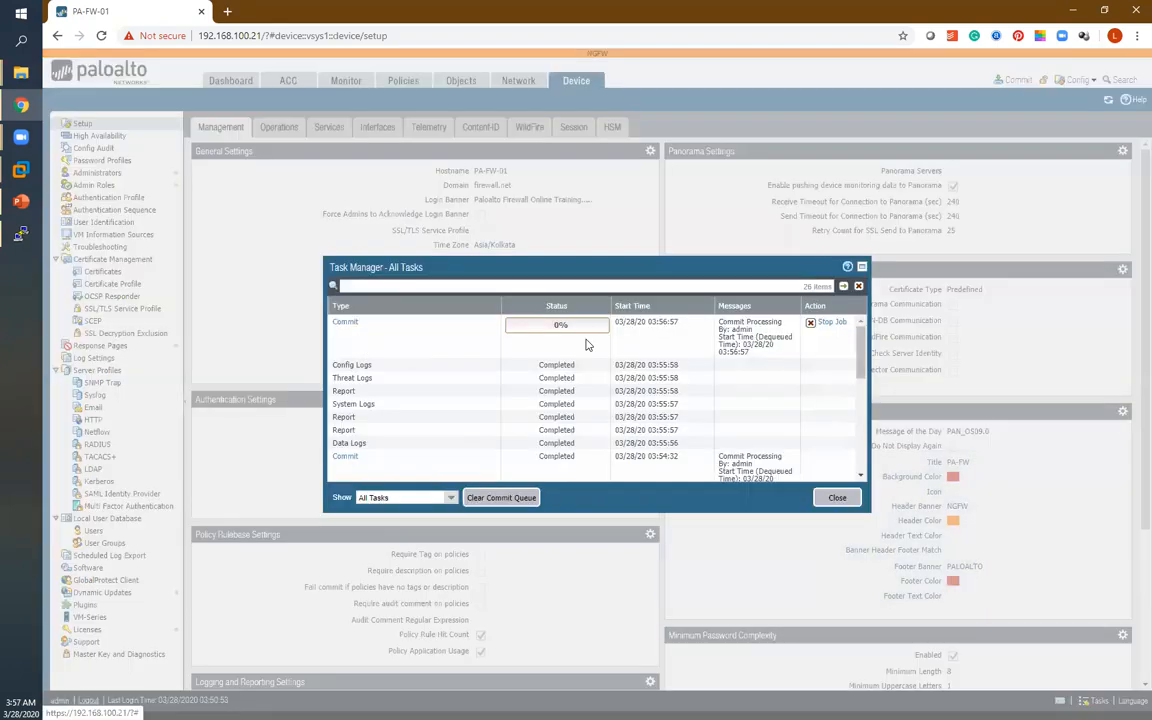
pyautogui.moveTo(423, 391)
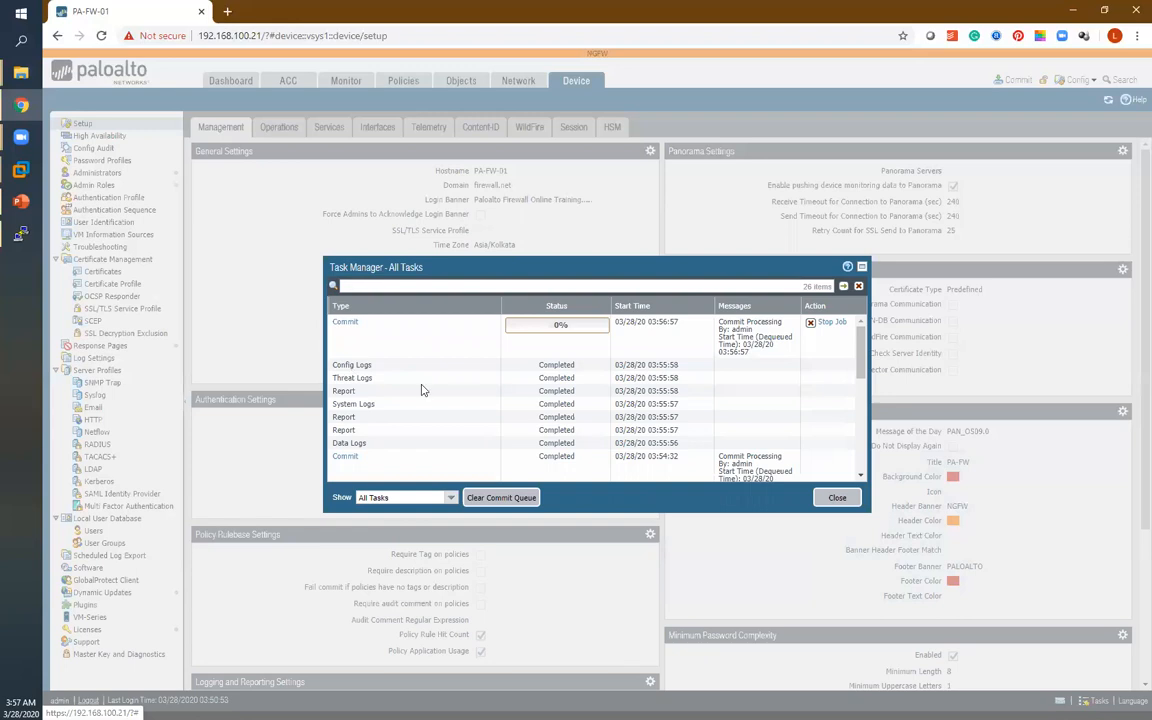
pyautogui.moveTo(734, 373)
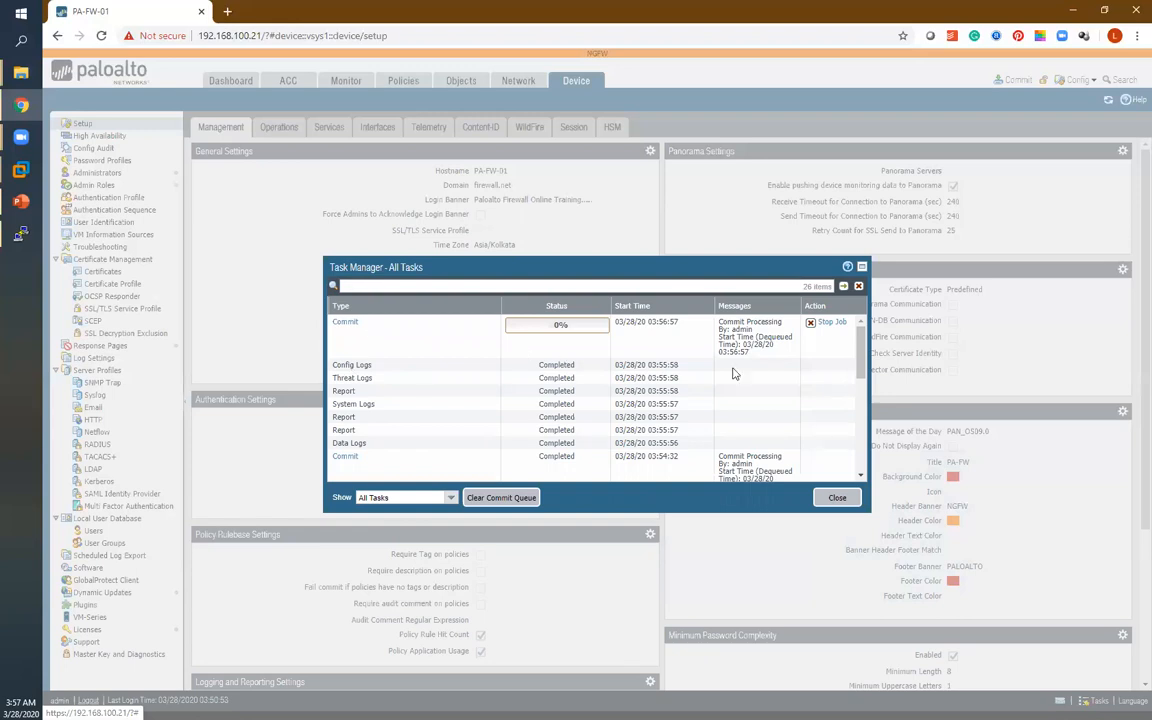
pyautogui.moveTo(826, 344)
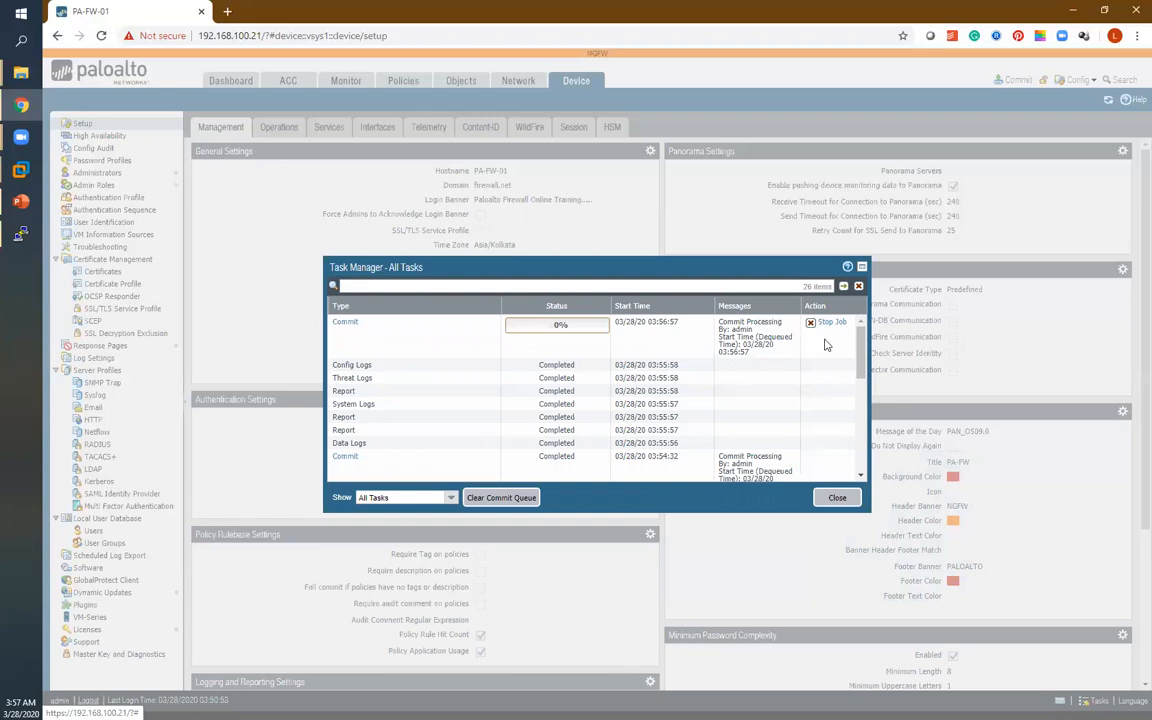